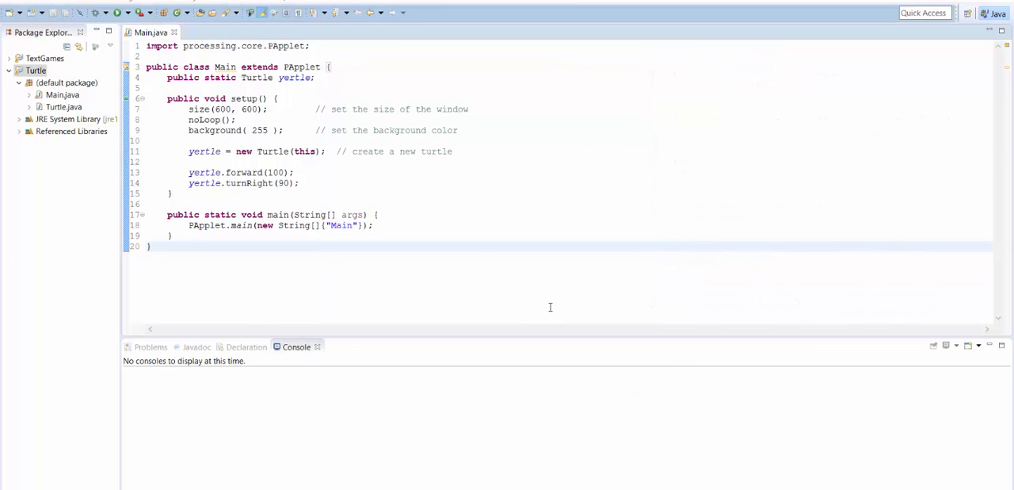
pyautogui.moveTo(246, 88)
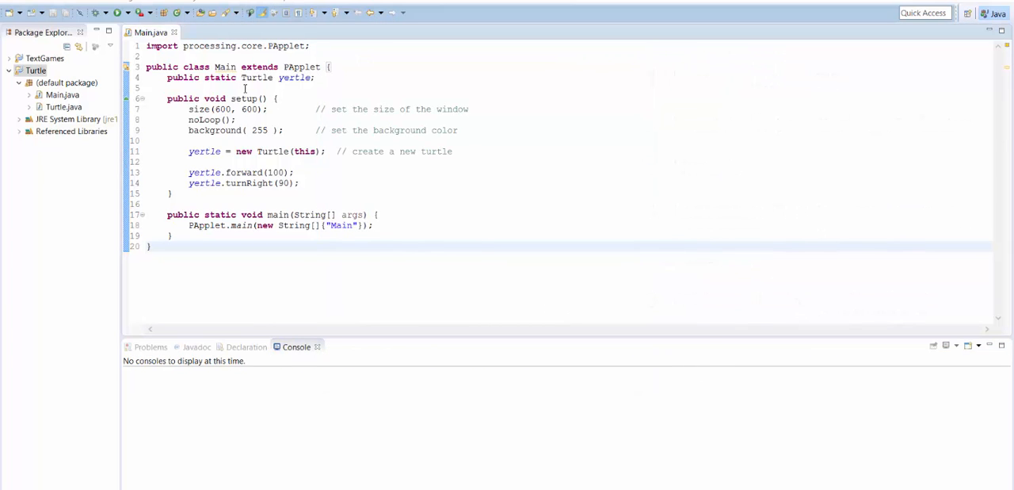
pyautogui.moveTo(277, 262)
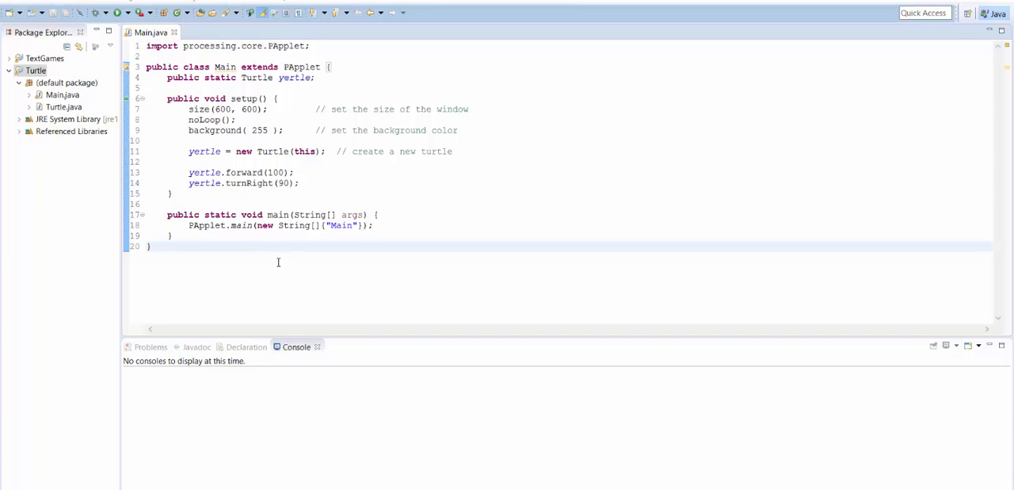
pyautogui.moveTo(210, 184)
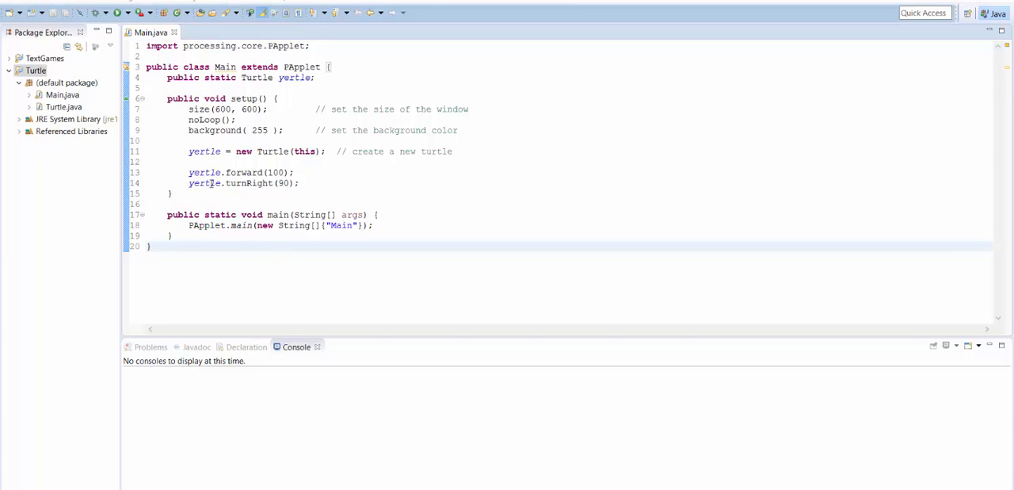
# Run Main to draw yertle's short green line, then close the sketch window
pyautogui.click(173, 193)
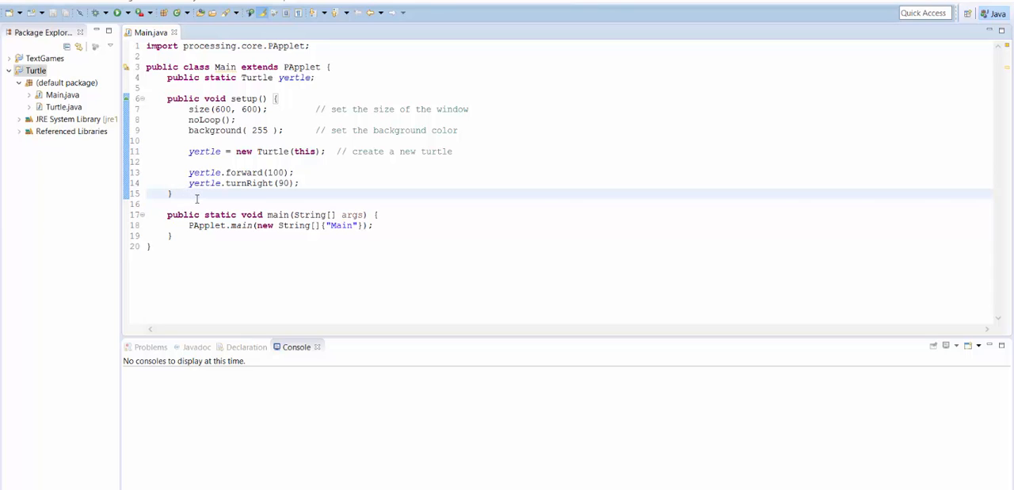
pyautogui.click(171, 193)
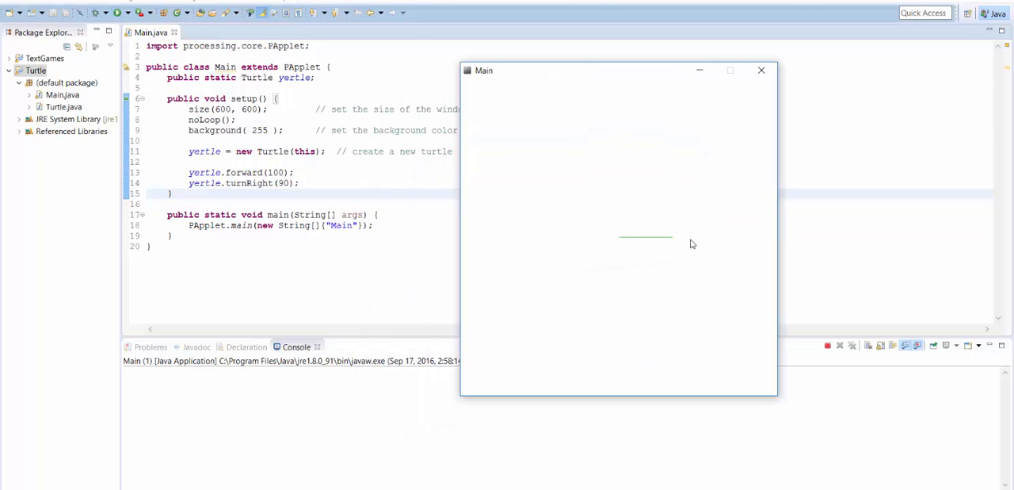
pyautogui.moveTo(618, 89)
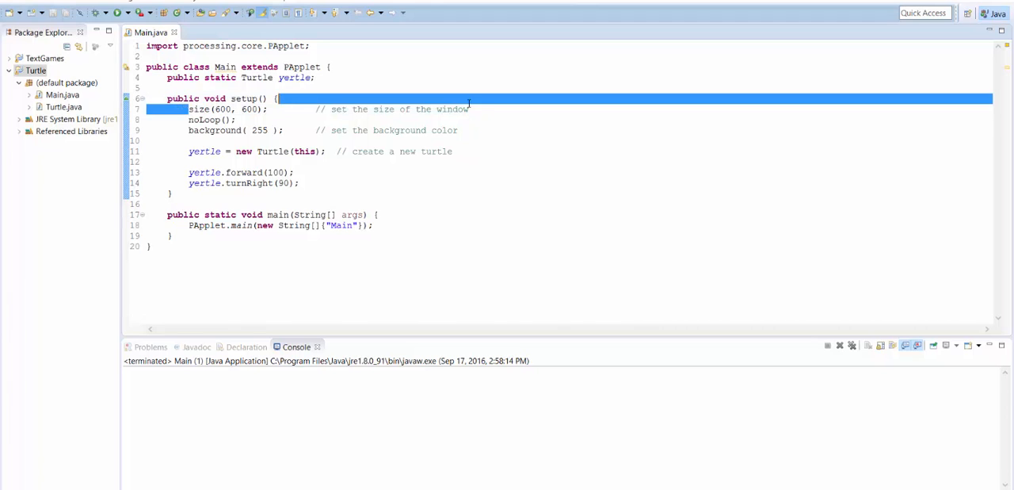
# Change the window size to size(1000, 600), save and run the wider sketch, then close it
pyautogui.click(482, 107)
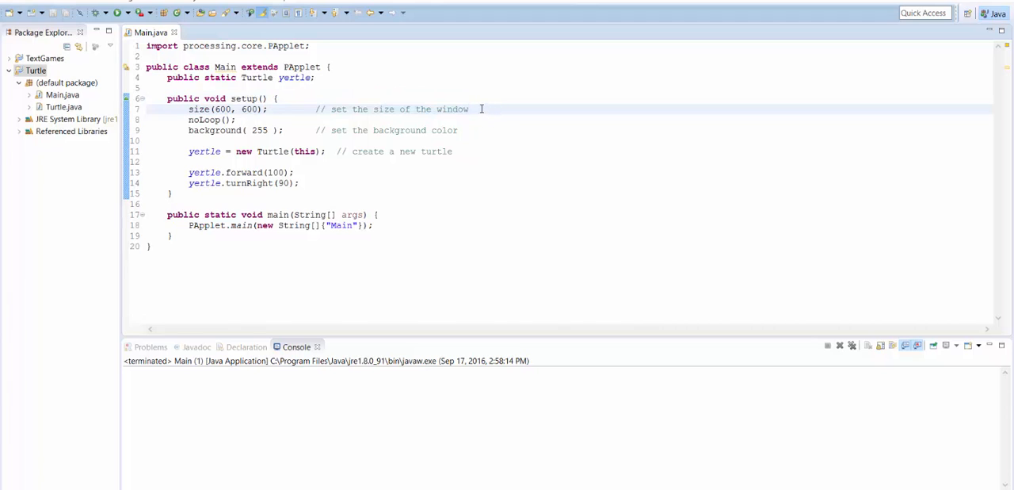
pyautogui.click(212, 108)
pyautogui.write('10')
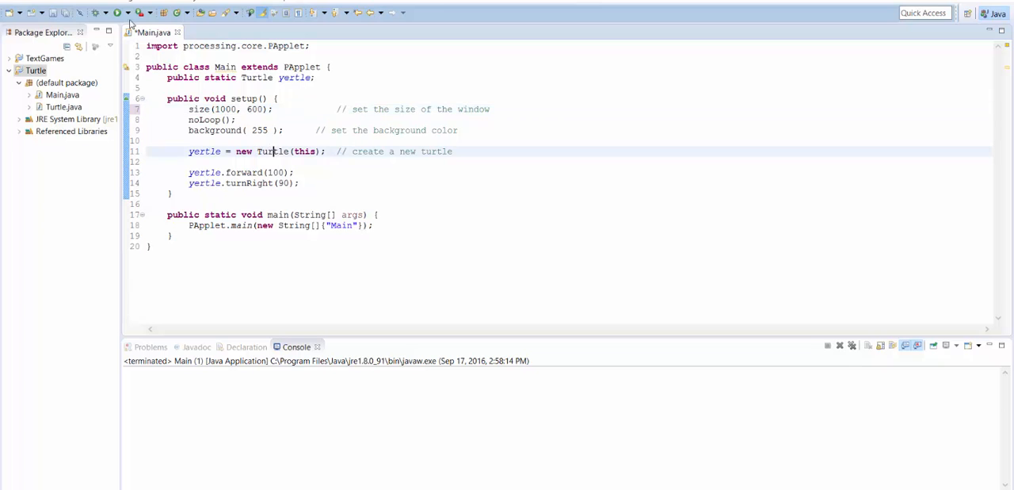
pyautogui.click(117, 13)
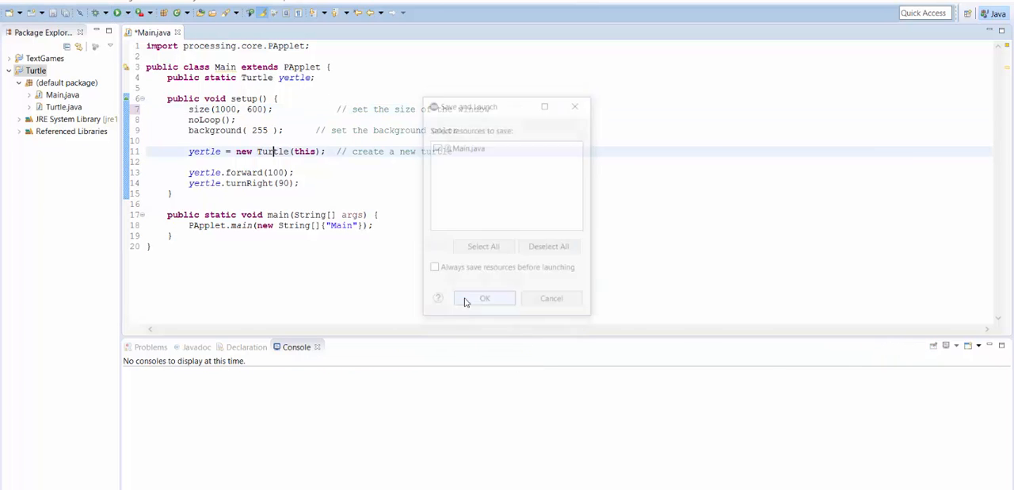
pyautogui.click(485, 298)
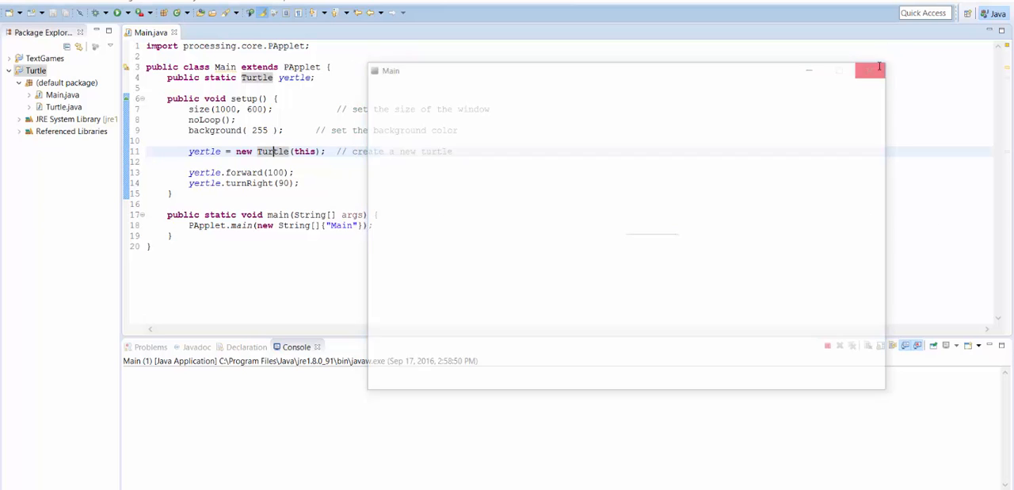
pyautogui.click(872, 69)
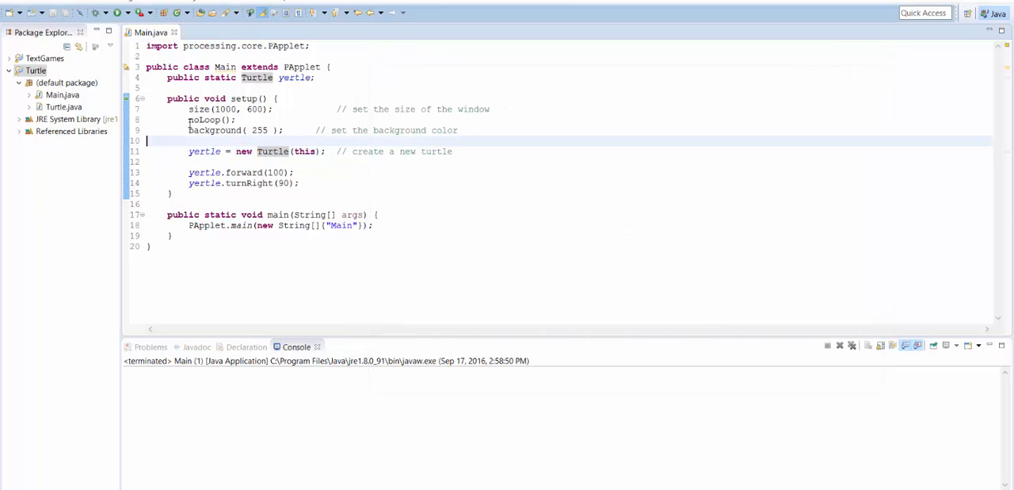
# Set background to 0, save and run the black sketch, then close it
pyautogui.doubleClick(205, 120)
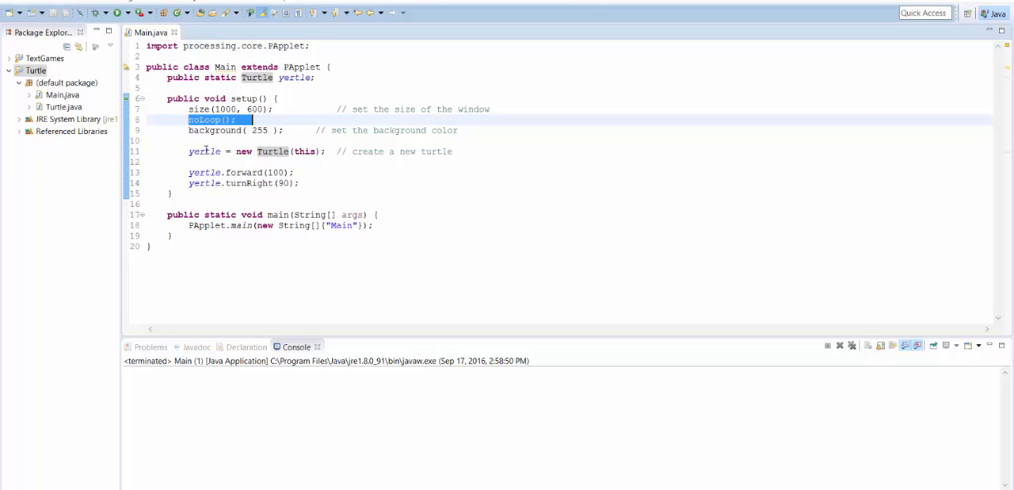
pyautogui.click(145, 139)
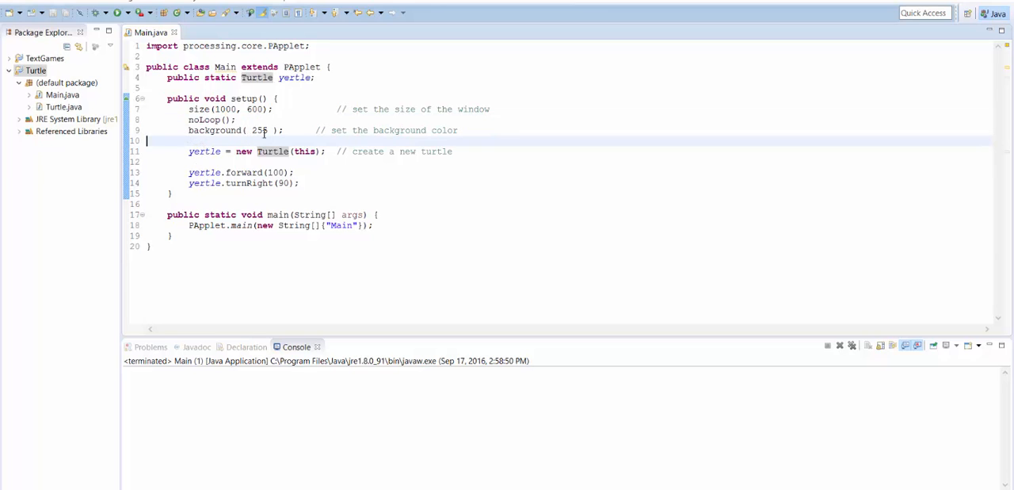
pyautogui.click(293, 130)
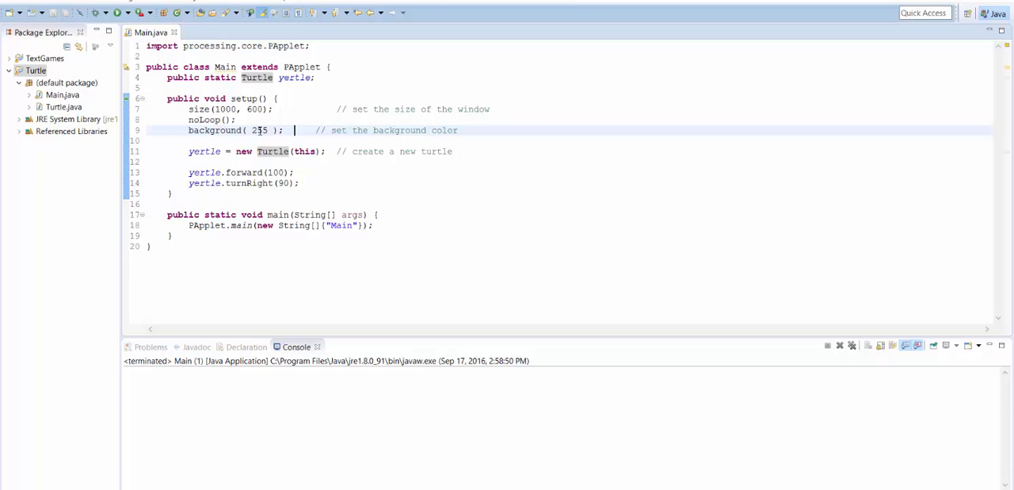
pyautogui.doubleClick(260, 130)
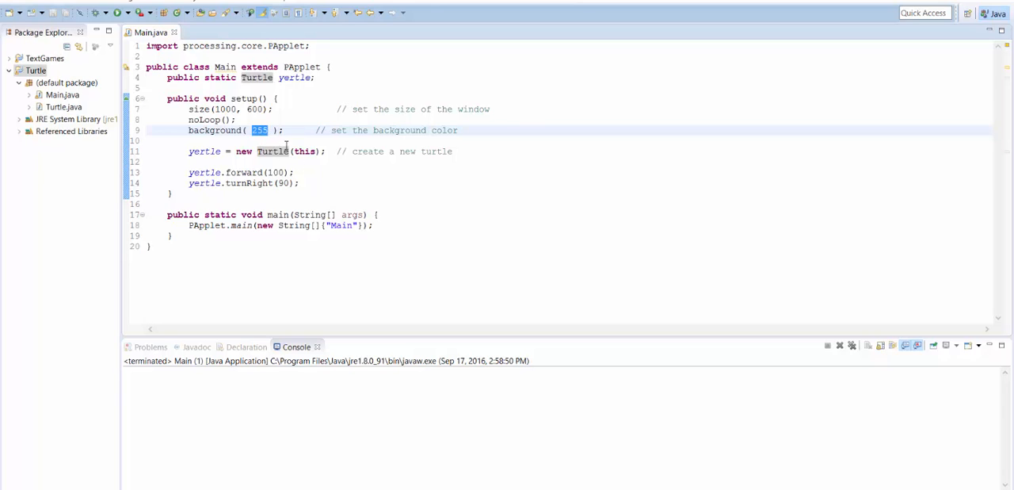
pyautogui.moveTo(285, 143)
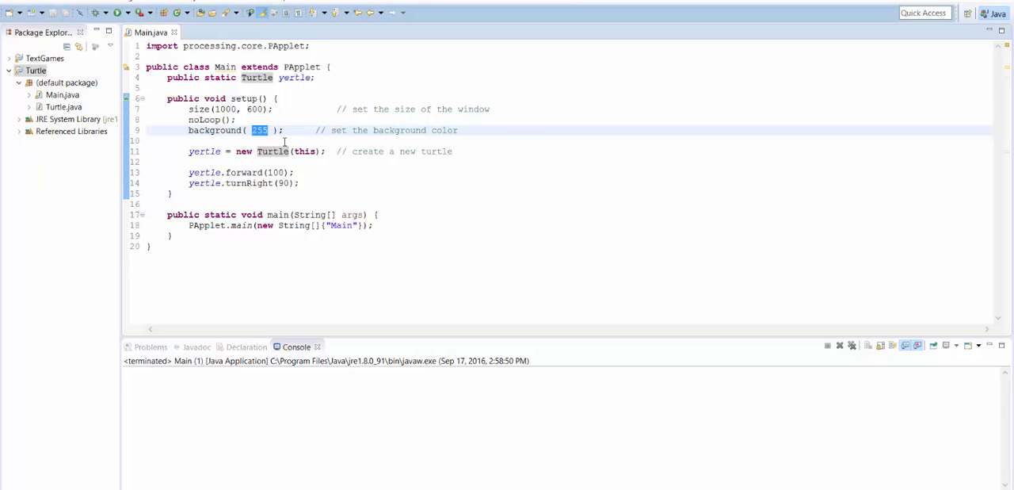
pyautogui.click(118, 13)
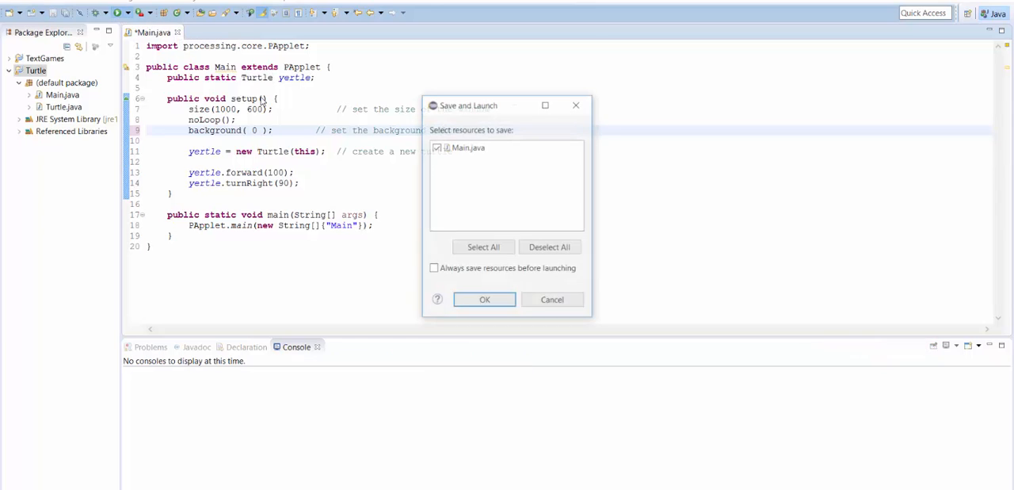
pyautogui.click(485, 298)
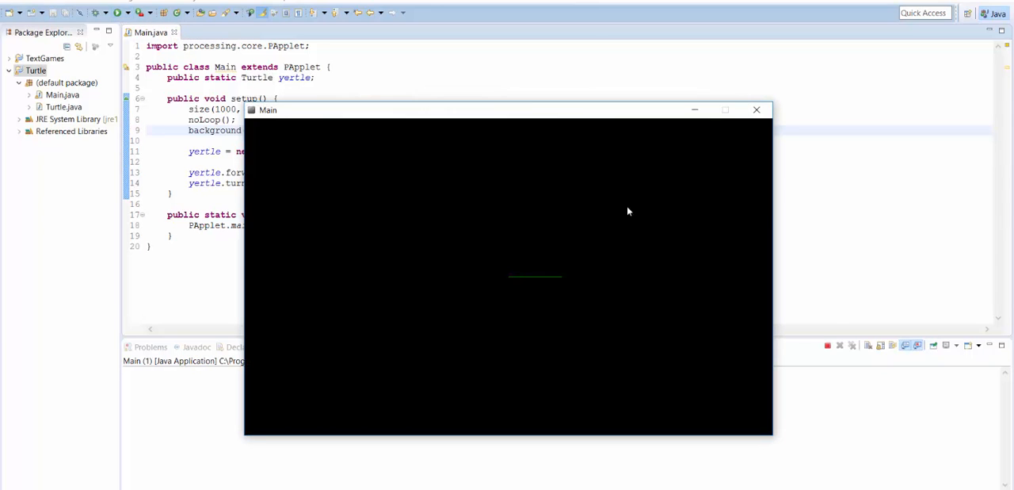
pyautogui.click(754, 109)
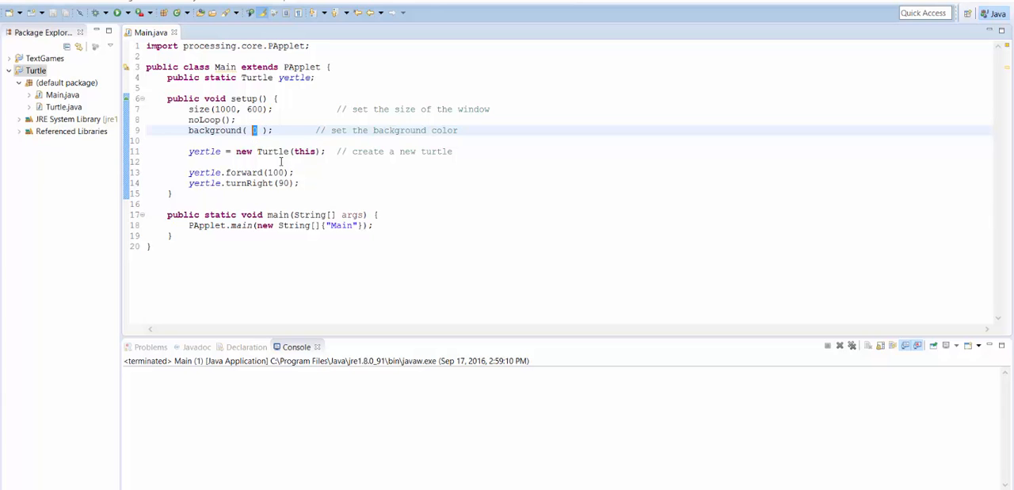
# Set background to 100, save and run the grey sketch, then close it
pyautogui.write('1')
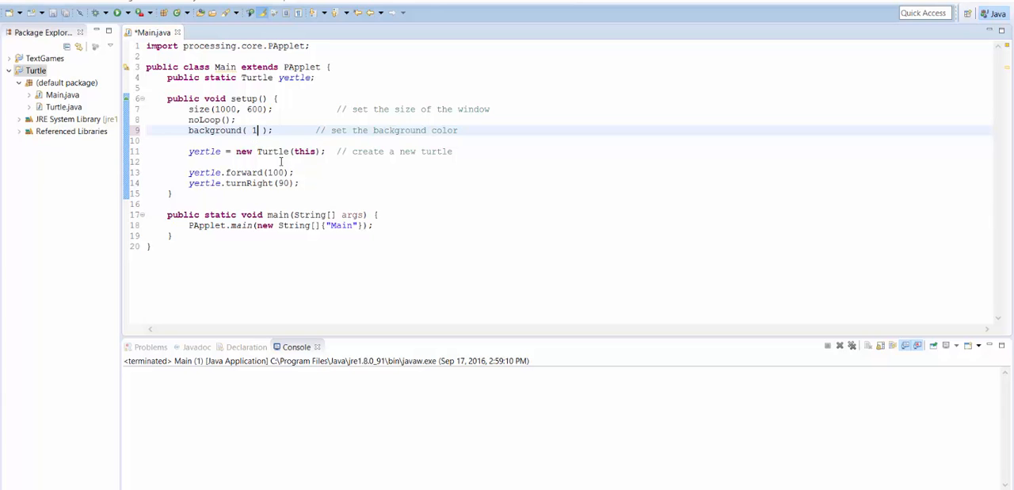
pyautogui.click(117, 12)
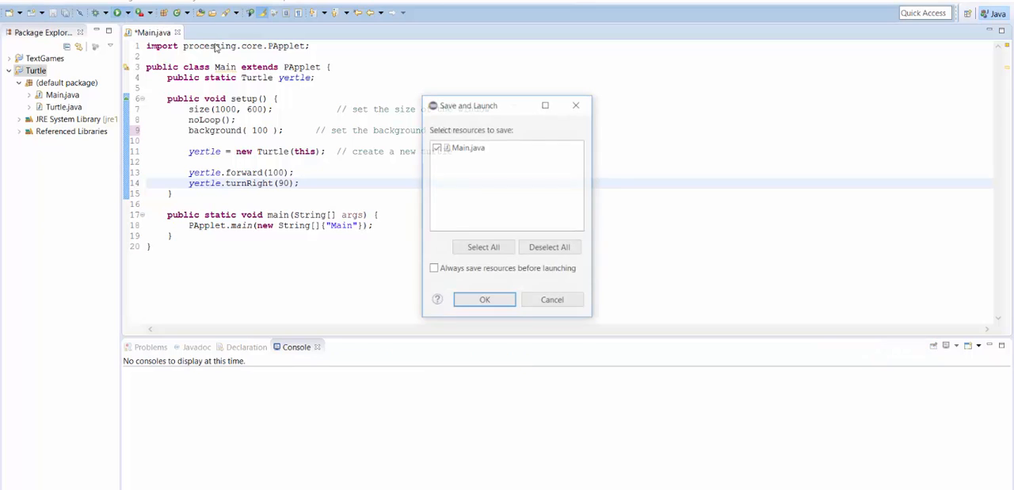
pyautogui.click(485, 298)
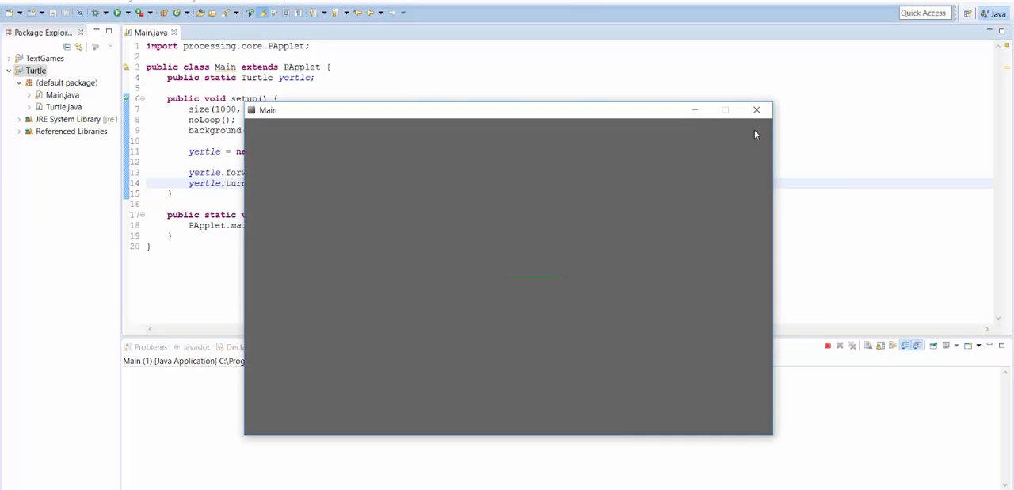
pyautogui.click(756, 110)
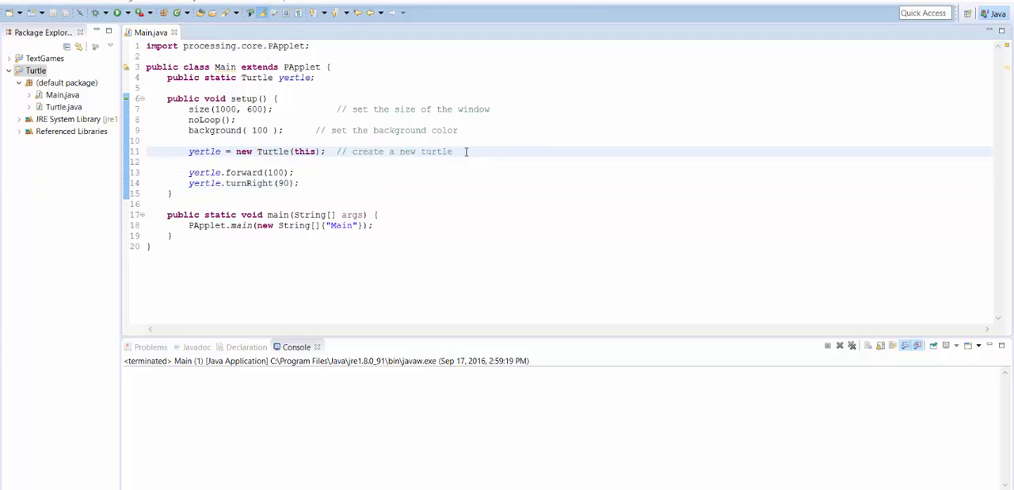
# Select the new Turtle expression and yertle to examine the creation line
pyautogui.doubleClick(228, 152)
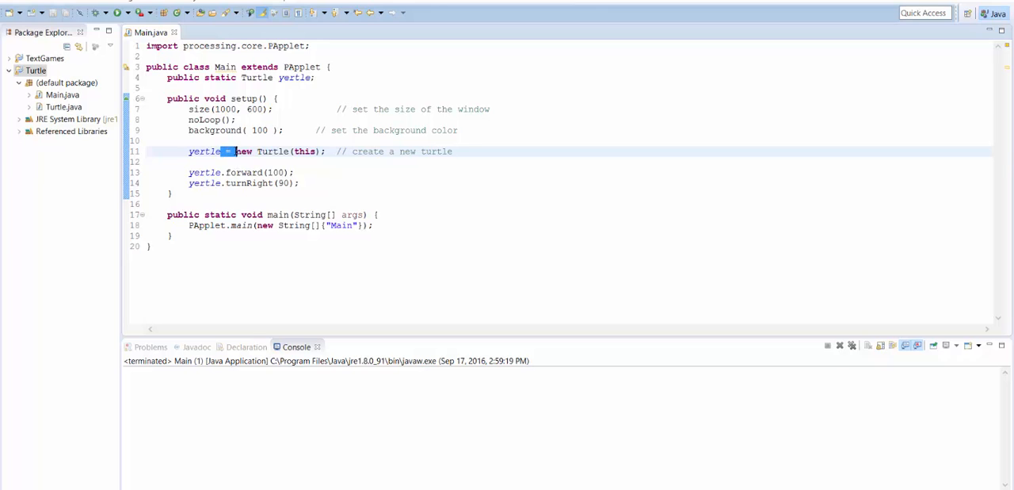
pyautogui.moveTo(230, 152); pyautogui.dragTo(452, 152)
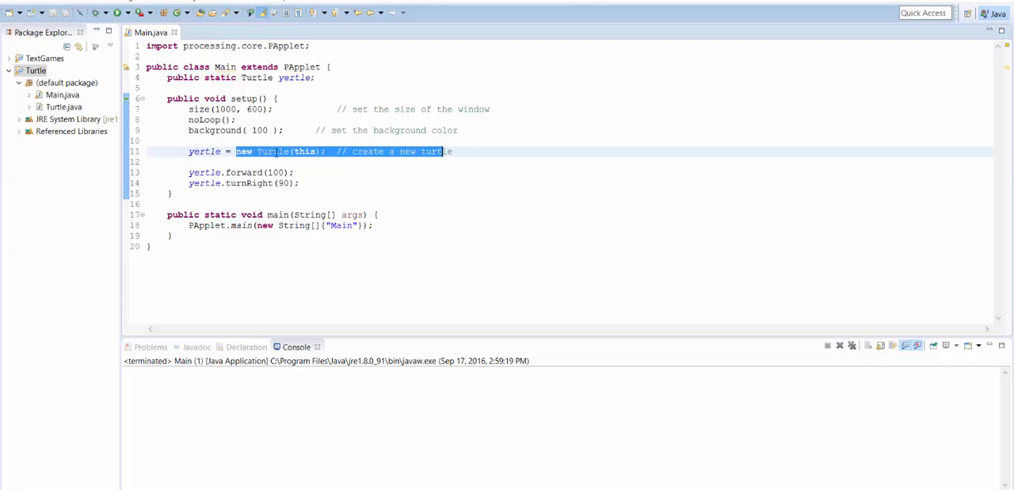
pyautogui.doubleClick(205, 152)
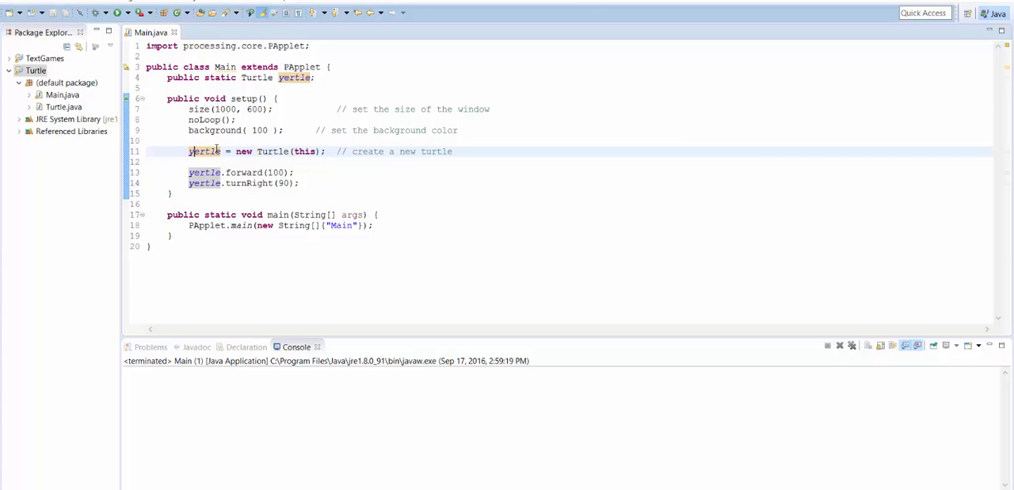
pyautogui.click(241, 77)
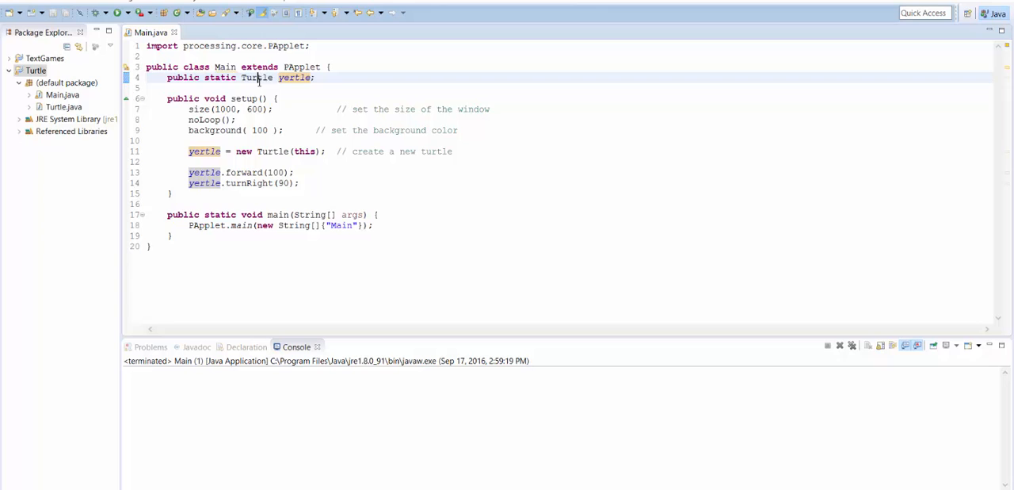
# Retype yertle's field type from int back to Turtle: public static Turtle yertle;
pyautogui.write('int')
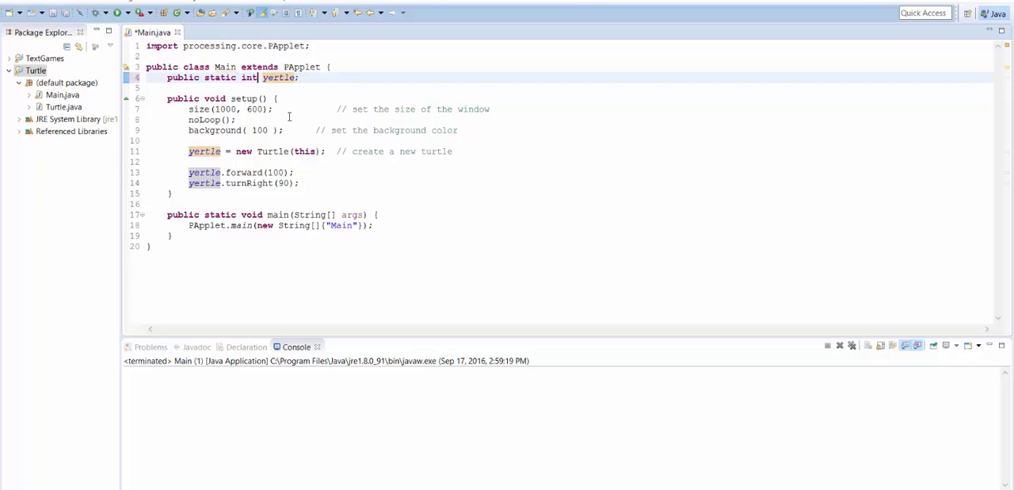
pyautogui.write('S')
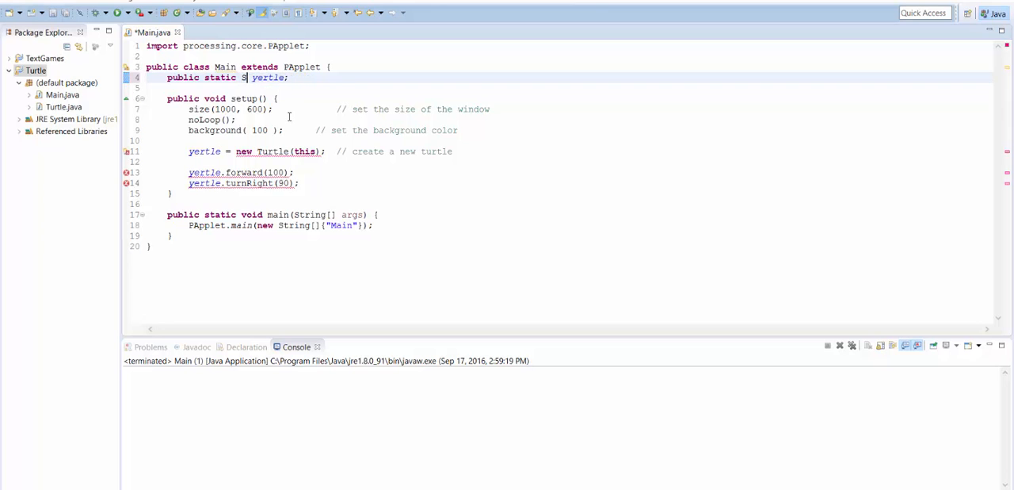
pyautogui.write('tr')
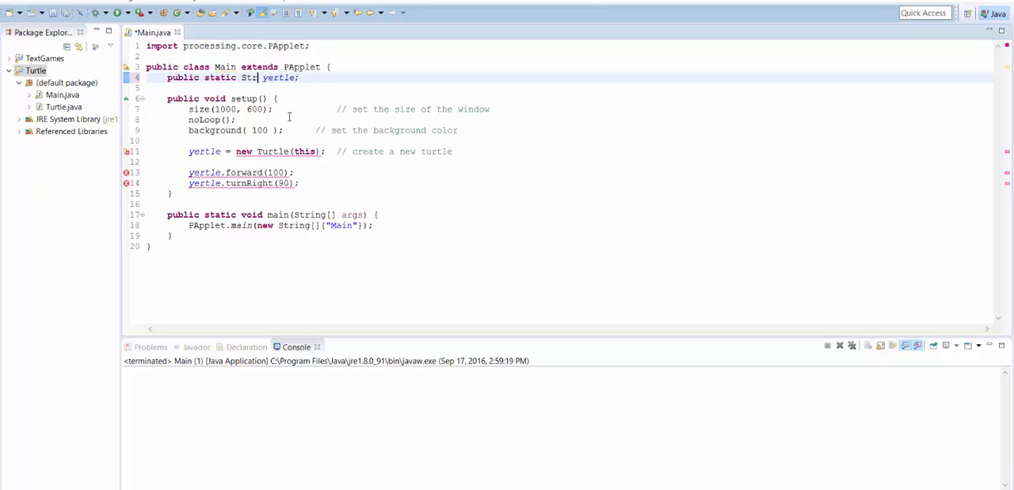
pyautogui.write('urtle')
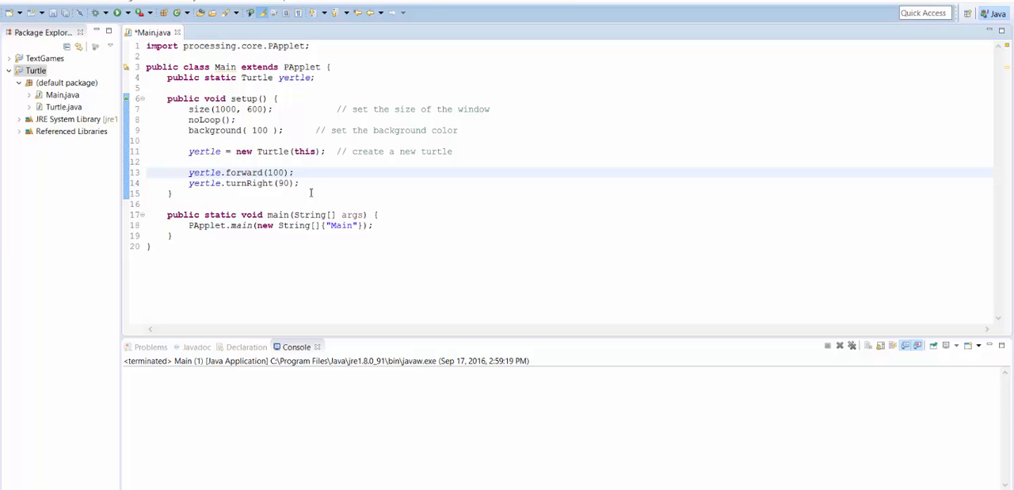
# Highlight the Turtle type, the Turtle constructor, new and the this argument to explain them
pyautogui.doubleClick(257, 77)
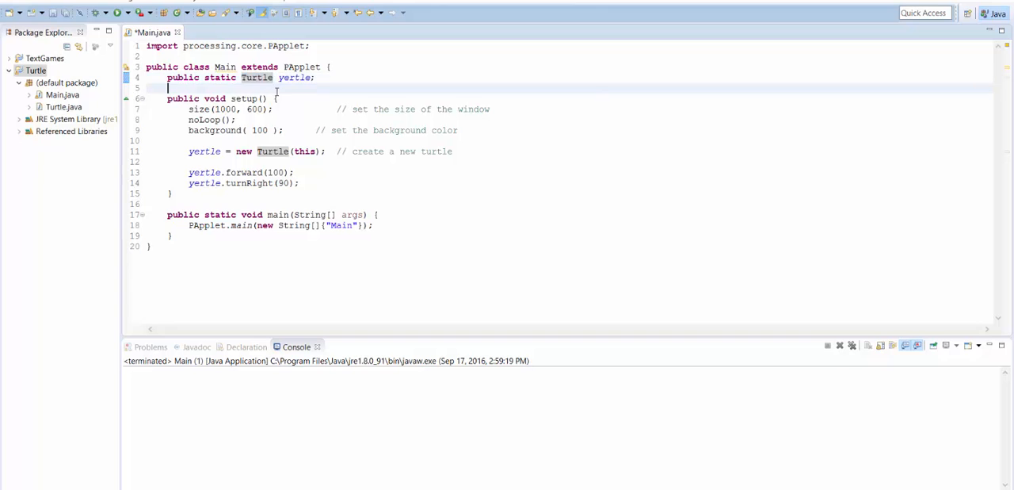
pyautogui.doubleClick(295, 77)
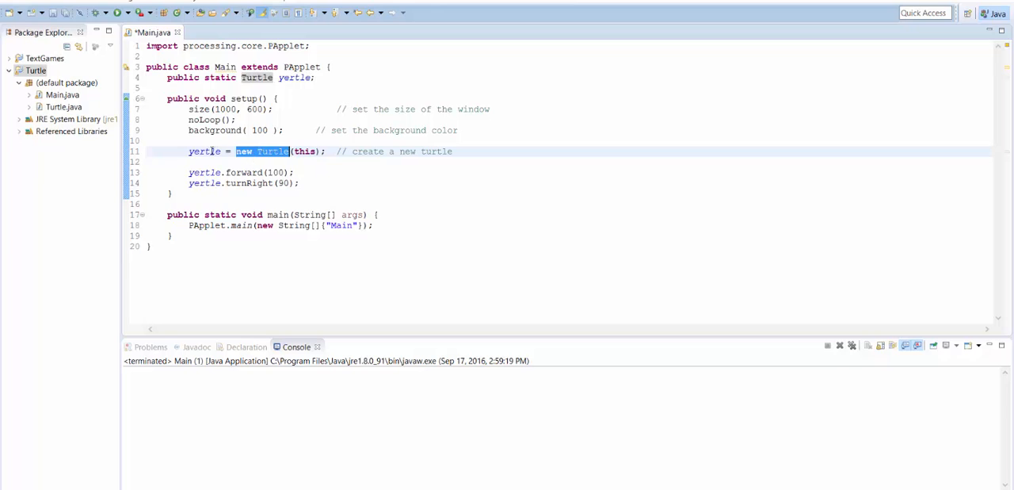
pyautogui.click(248, 152)
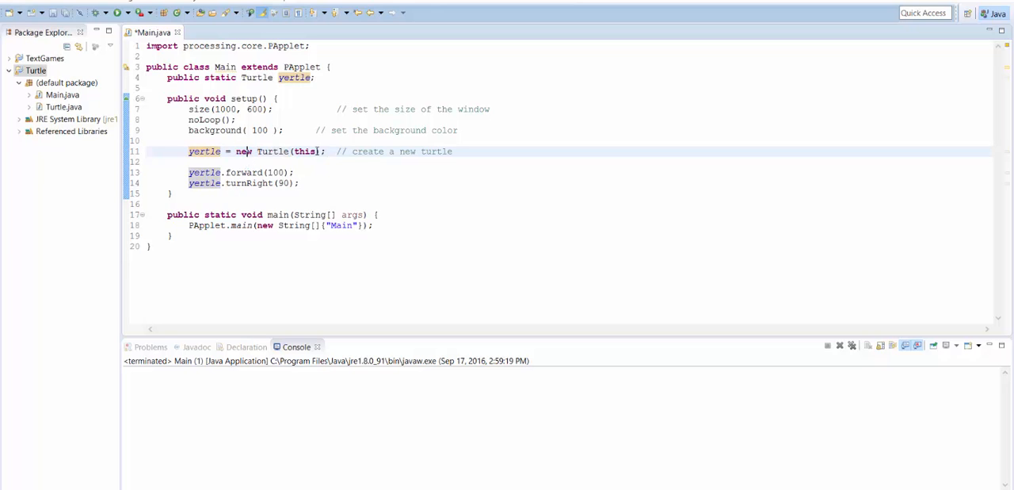
pyautogui.doubleClick(305, 152)
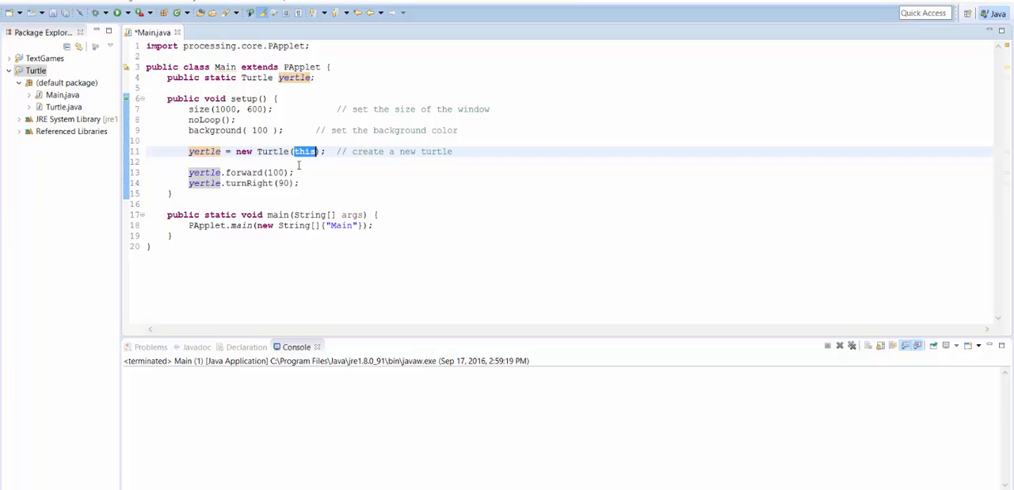
pyautogui.click(190, 162)
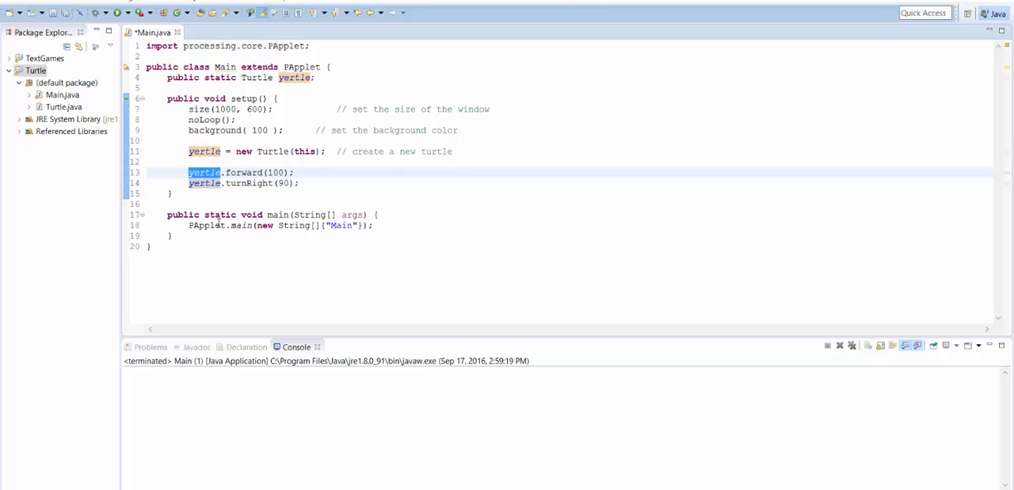
# Highlight turnRight, then start a new line with 'yertle.' to list yertle's methods
pyautogui.click(222, 171)
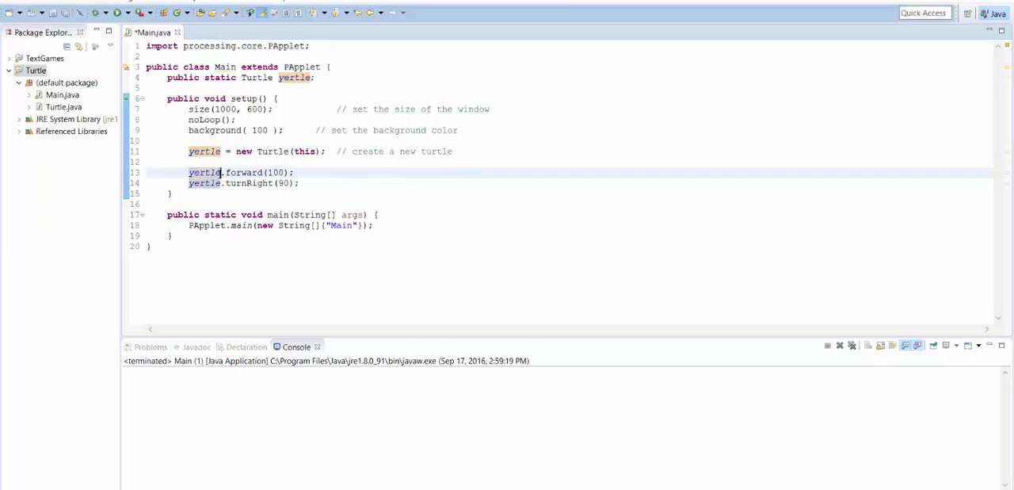
pyautogui.doubleClick(244, 171)
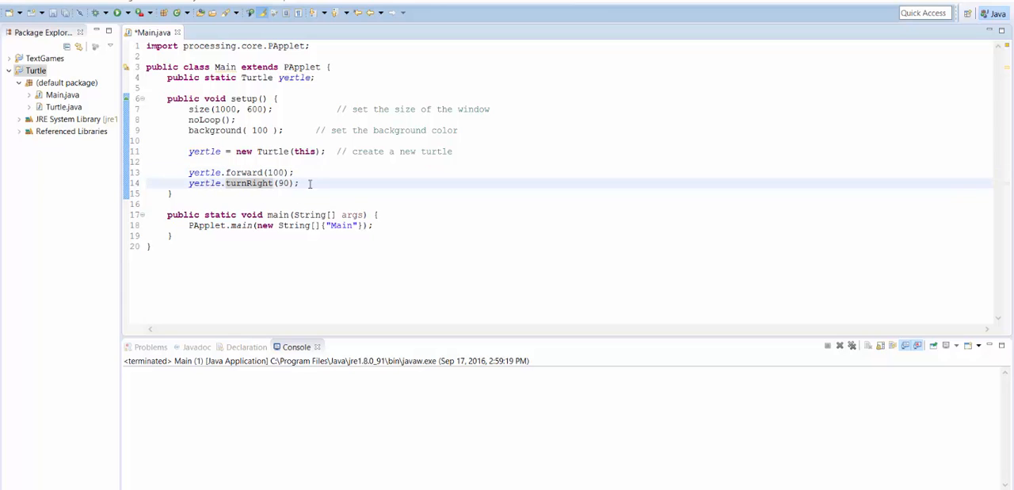
pyautogui.write('yertl')
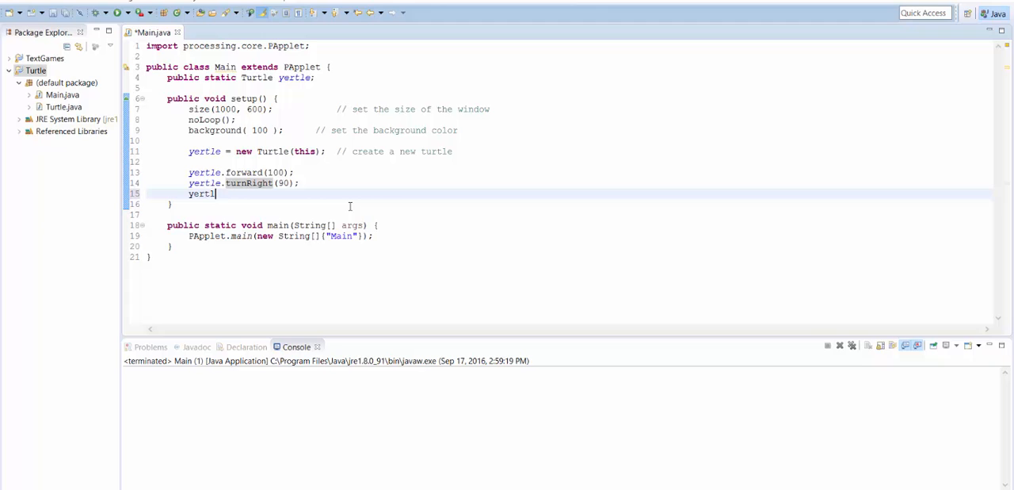
pyautogui.write('e.')
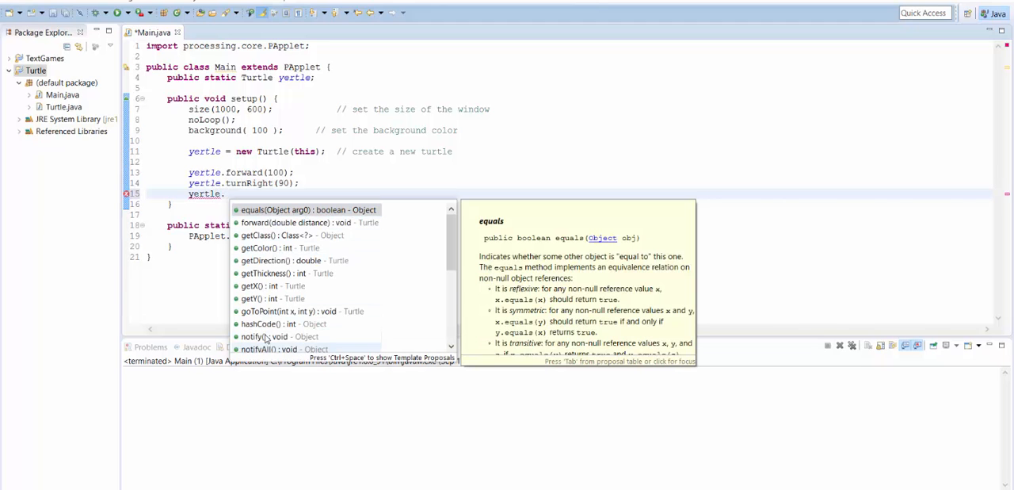
# Move yertle.setThickness(3); to right after yertle is created, then run the sketch
pyautogui.scroll(-3)
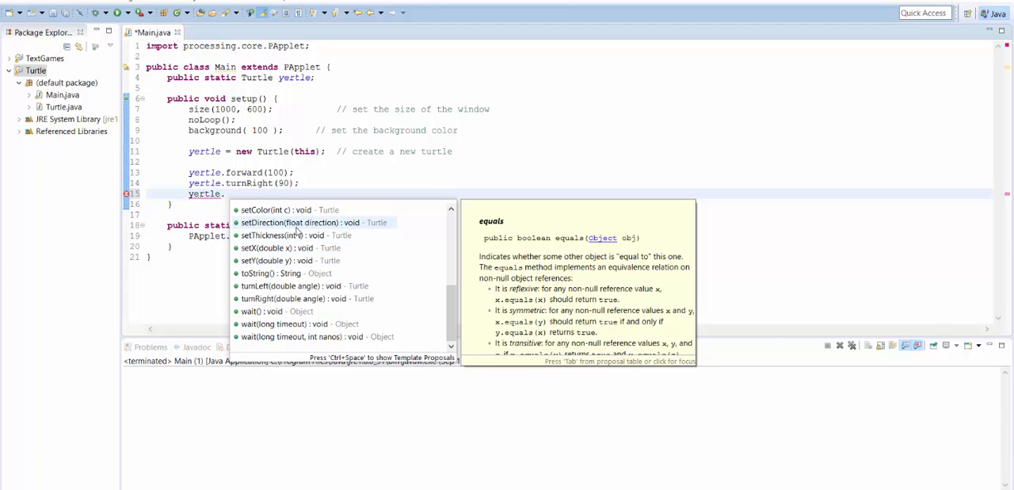
pyautogui.moveTo(325, 235)
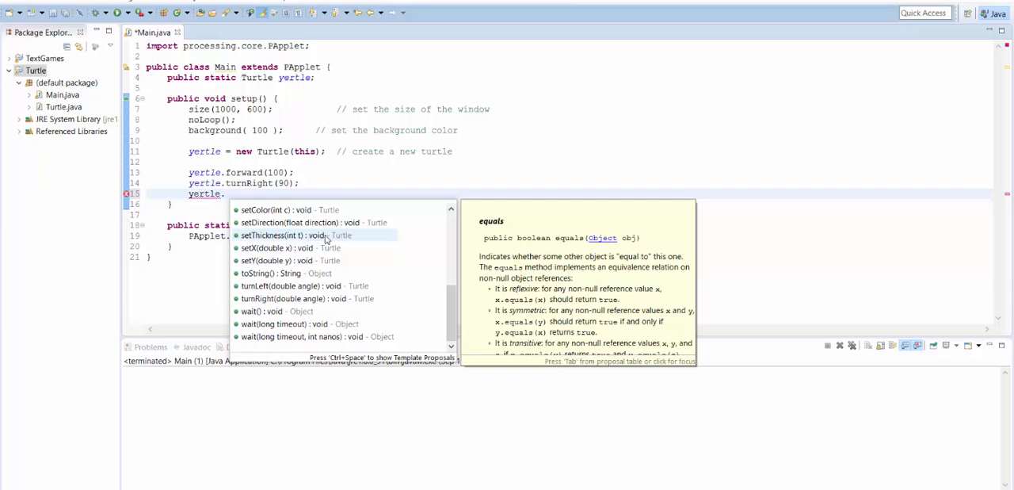
pyautogui.click(279, 235)
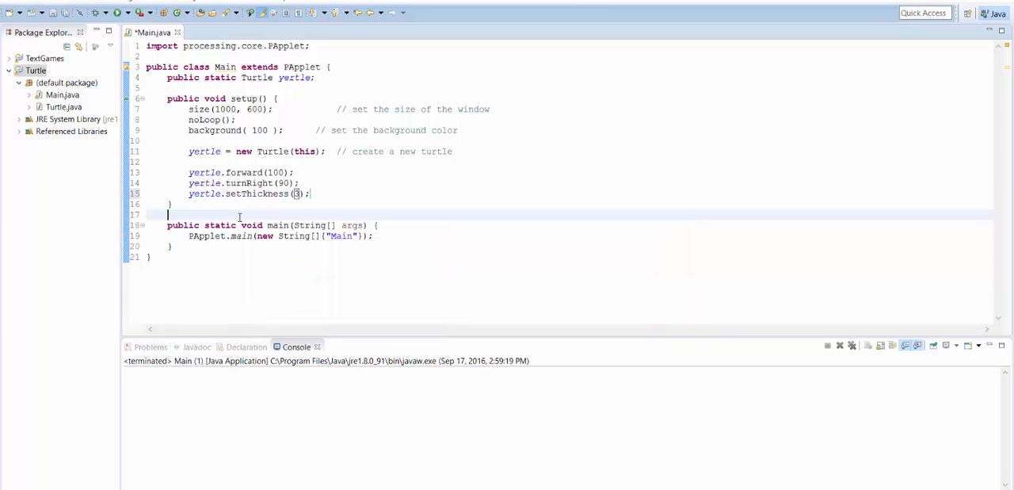
pyautogui.tripleClick(251, 193)
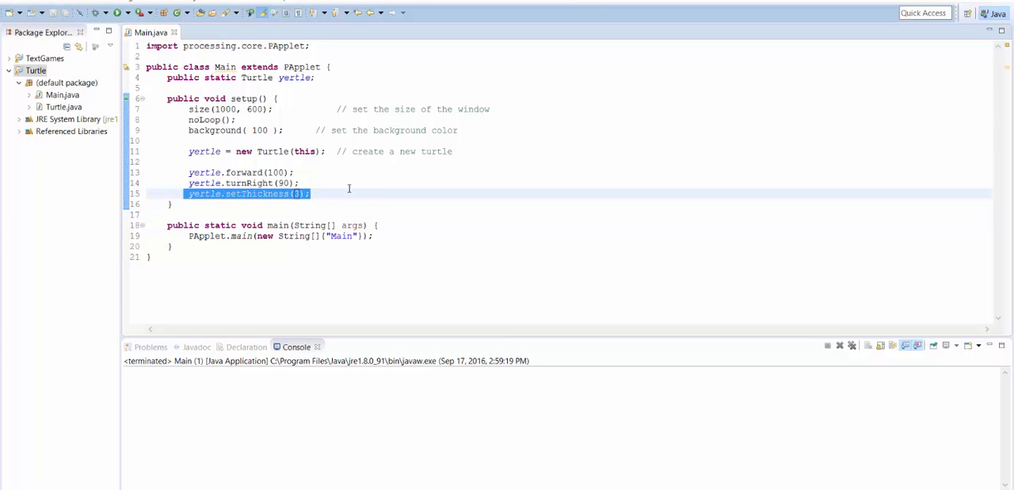
pyautogui.press('Delete')
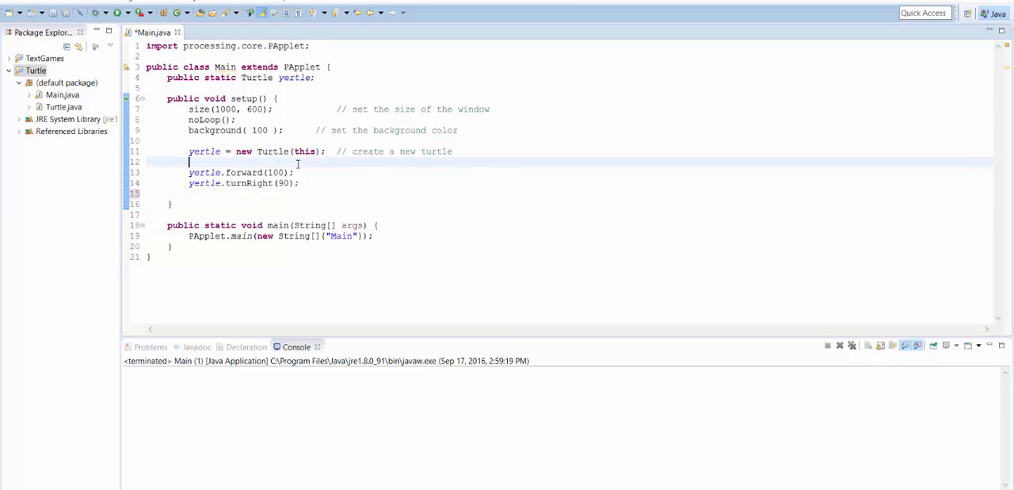
pyautogui.write('yertle.setThickness(3);')
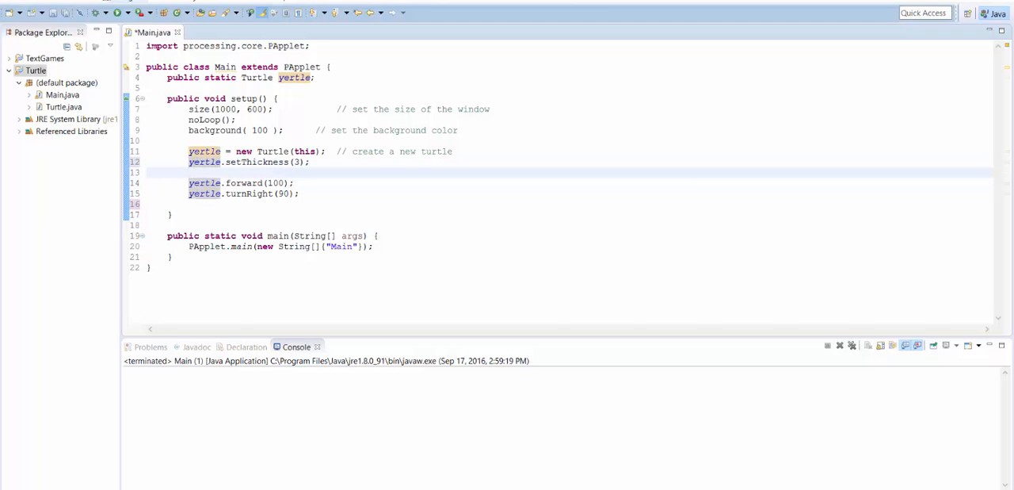
pyautogui.click(97, 12)
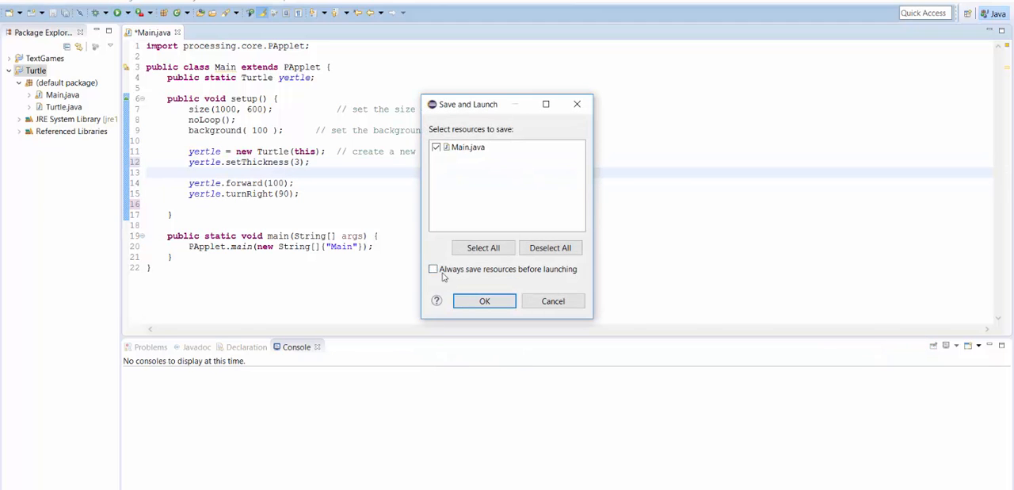
# Confirm Save and Launch, view the thicker green line, and close the sketch window
pyautogui.click(485, 301)
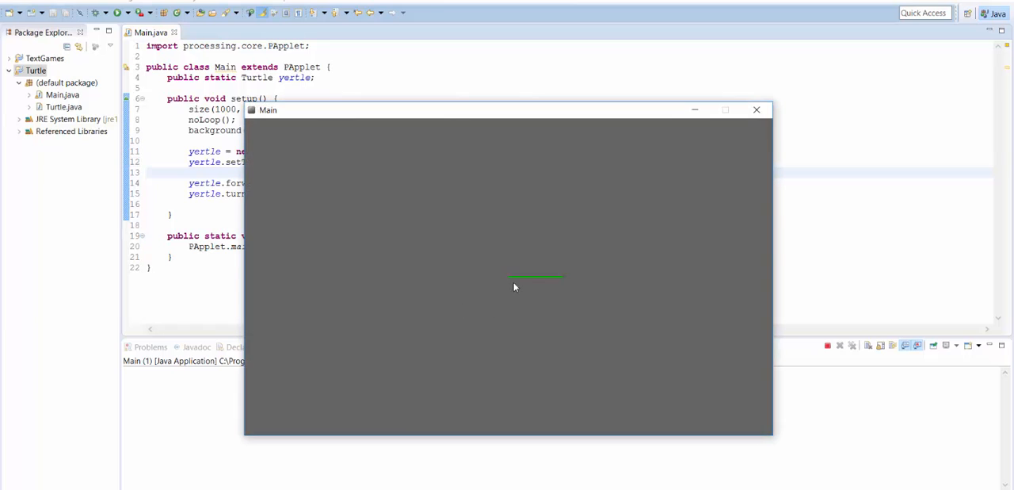
pyautogui.click(755, 110)
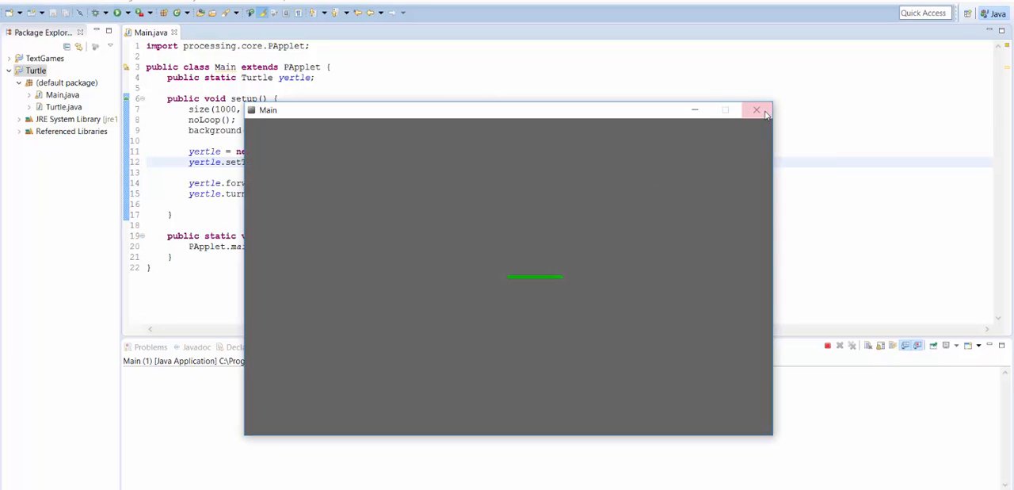
pyautogui.click(759, 110)
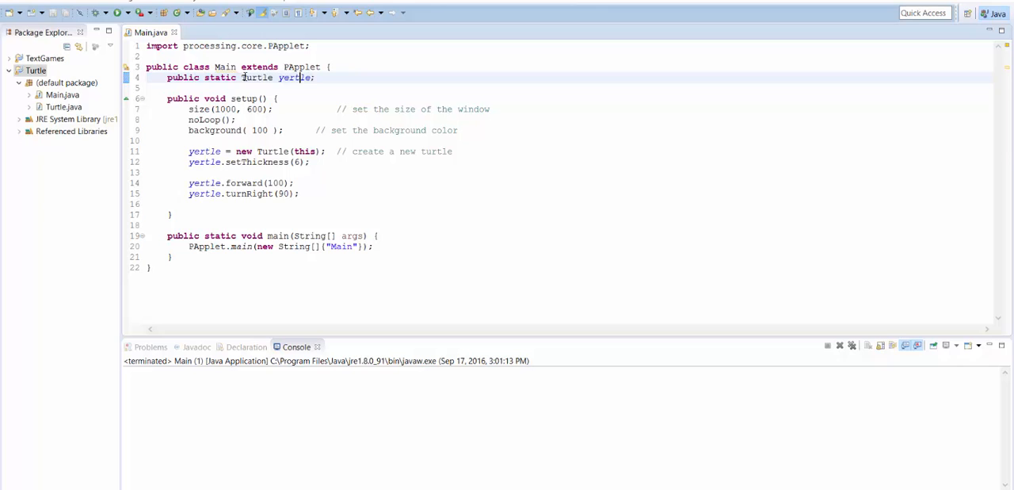
# Duplicate yertle's declaration and rename it to 'public static Turtle myrtle;'
pyautogui.tripleClick(238, 78)
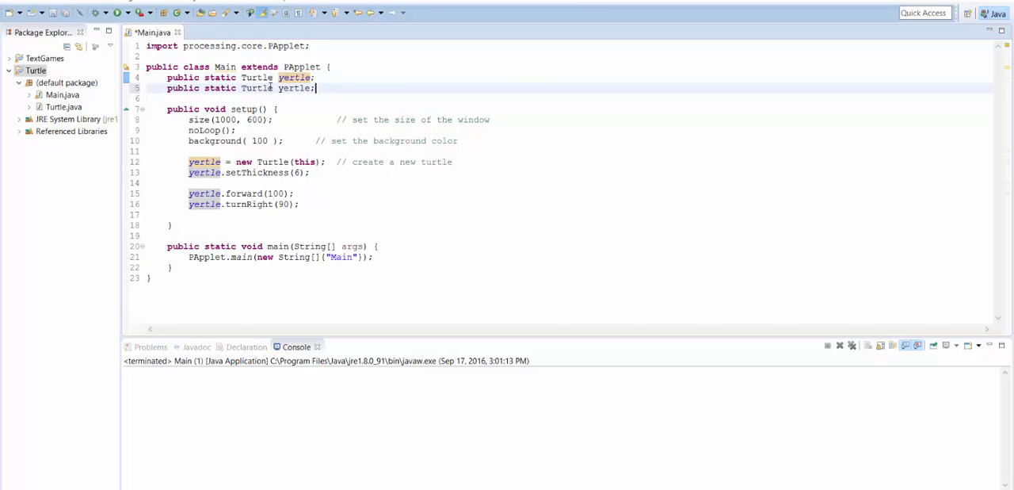
pyautogui.doubleClick(295, 88)
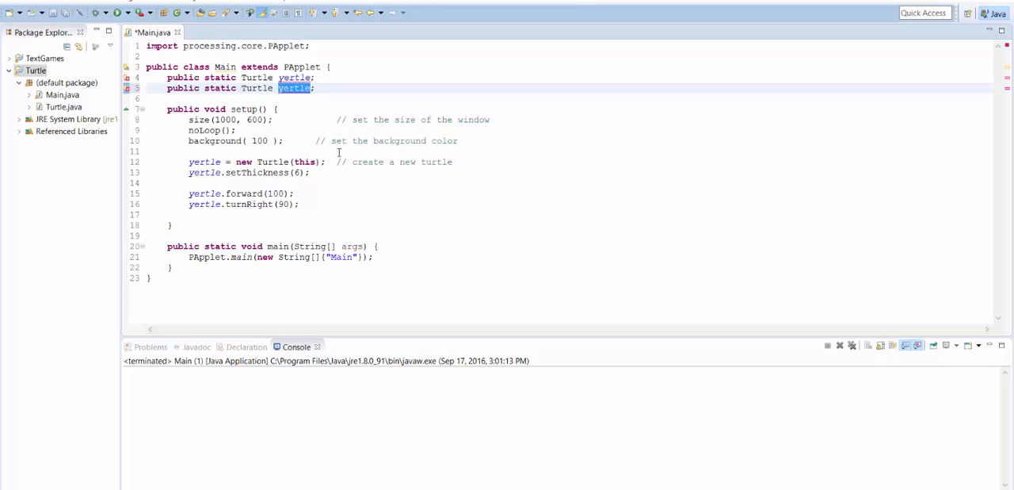
pyautogui.write('mert')
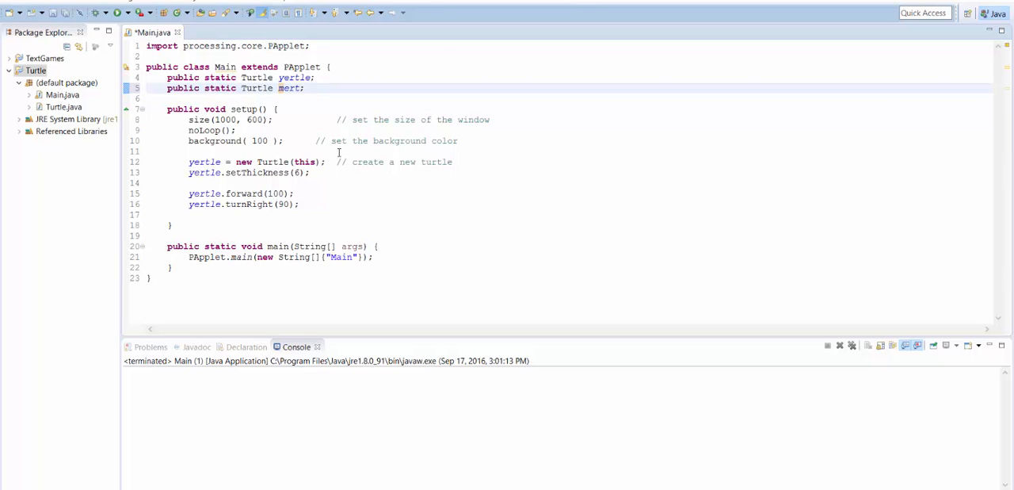
pyautogui.write('yrtle')
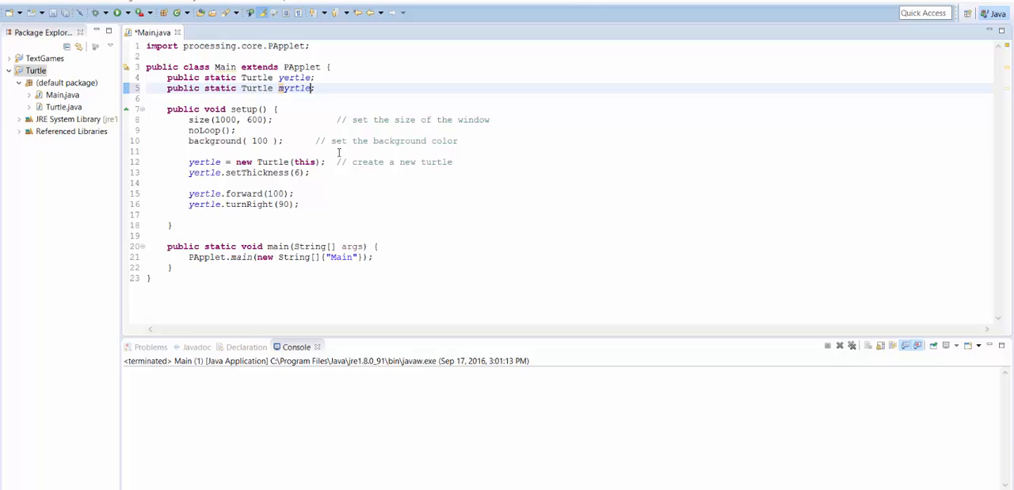
pyautogui.click(279, 108)
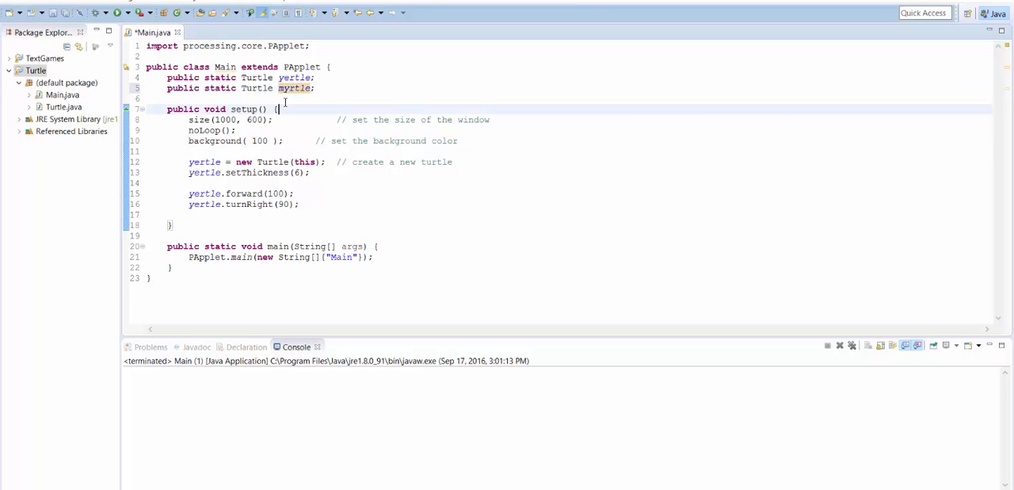
pyautogui.doubleClick(295, 89)
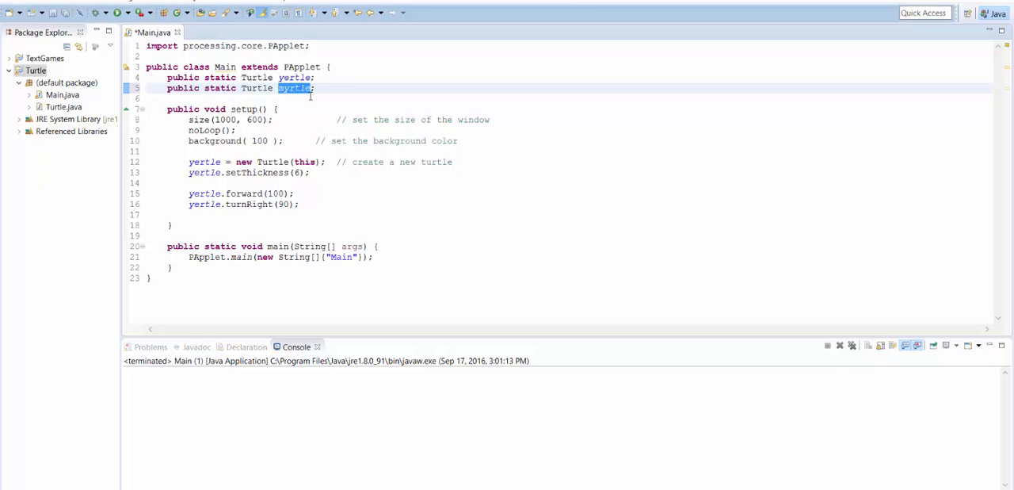
pyautogui.click(188, 171)
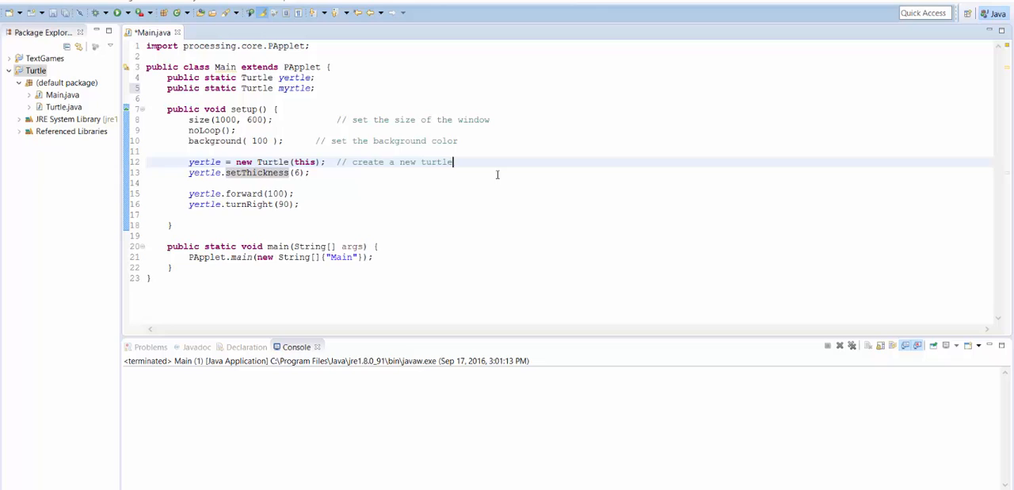
# Create myrtle as a new Turtle(this) right after yertle's creation
pyautogui.press('Return')
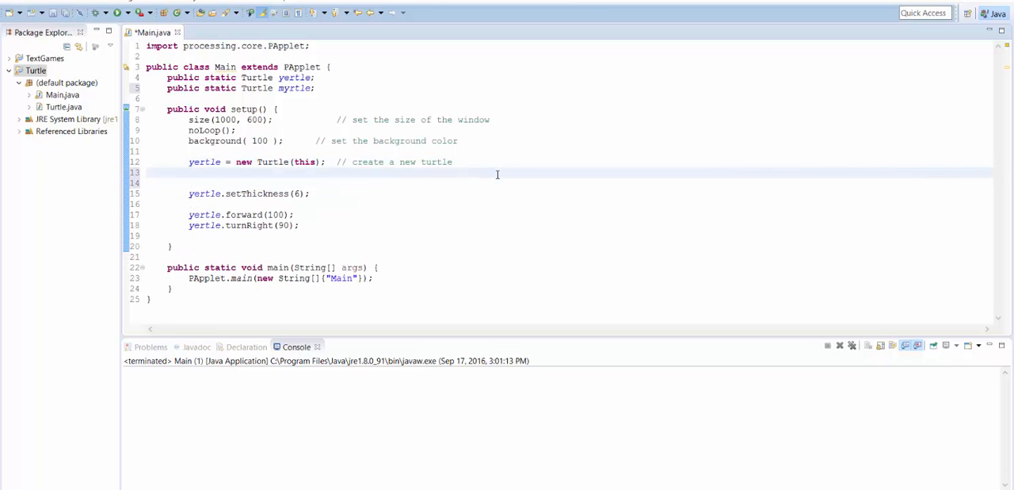
pyautogui.write('myrtle = new Turtle(this);')
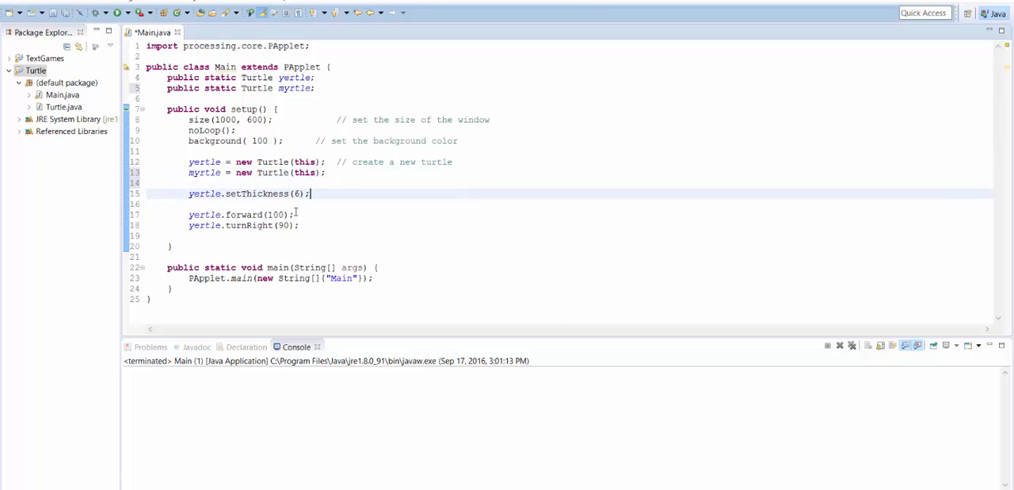
# Add myrtle.turnRight(160); and myrtle.forward(400); after yertle's moves via completion
pyautogui.click(346, 225)
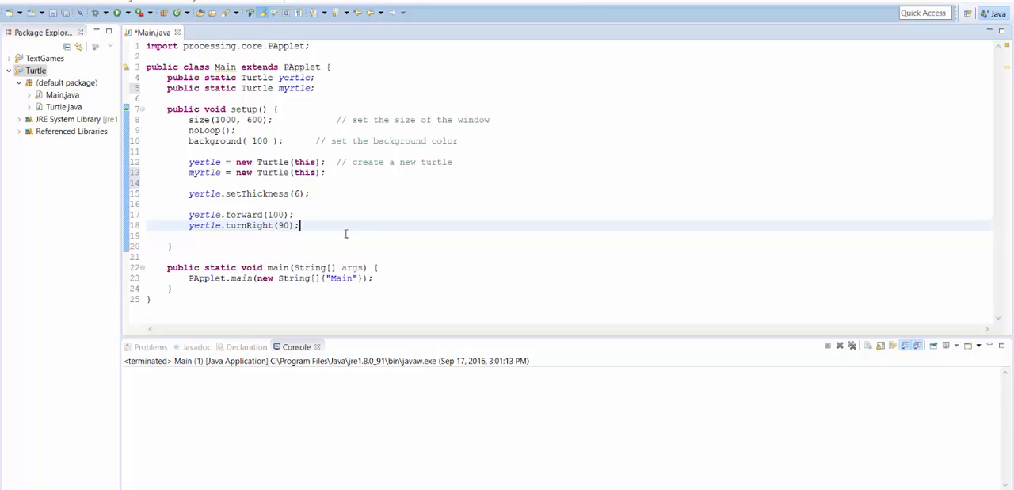
pyautogui.press('Return')
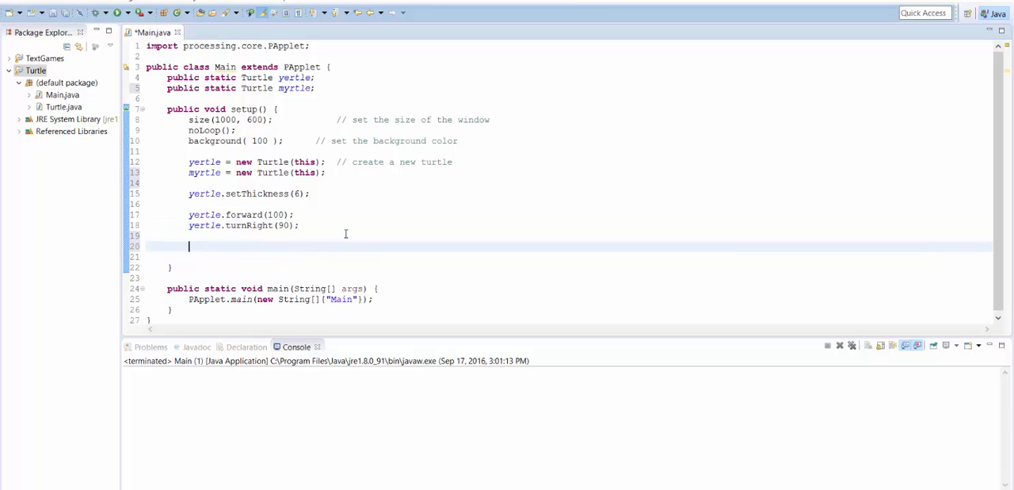
pyautogui.write('myrtle')
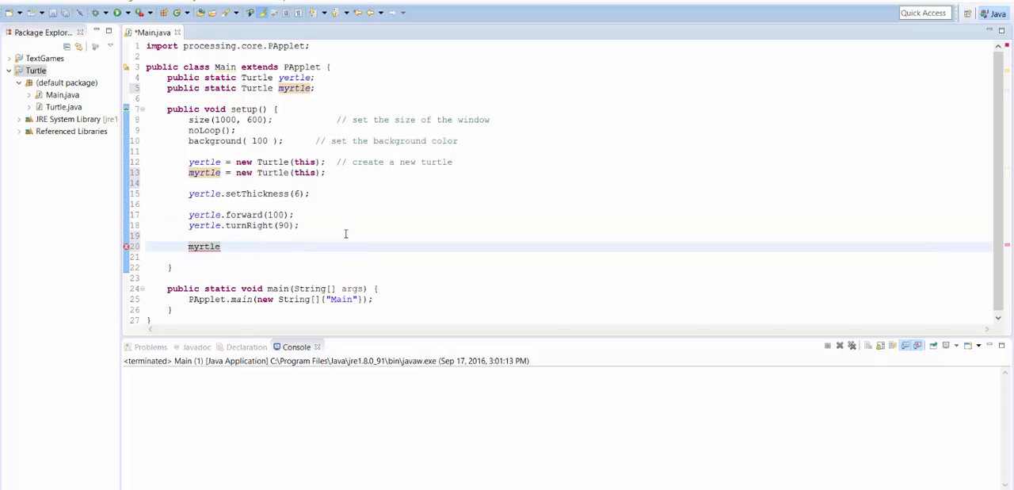
pyautogui.write('.')
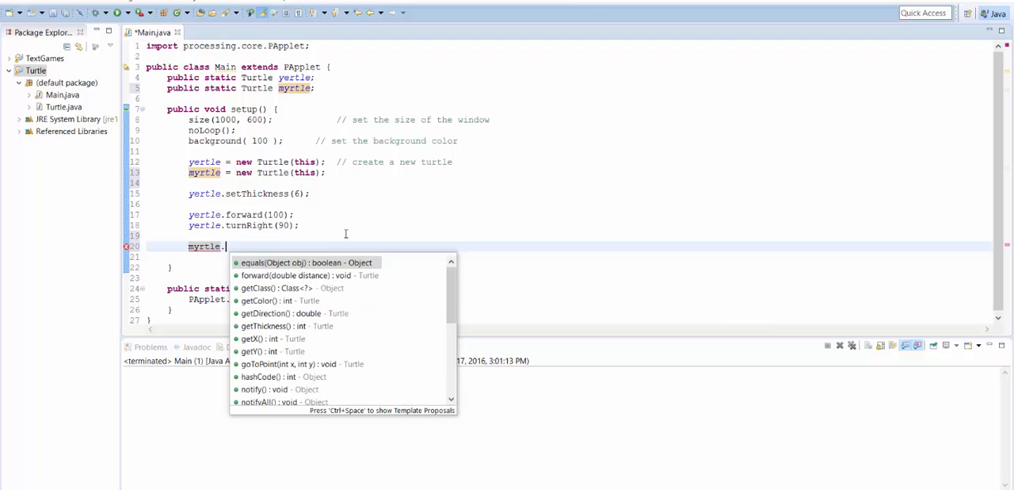
pyautogui.write('ti')
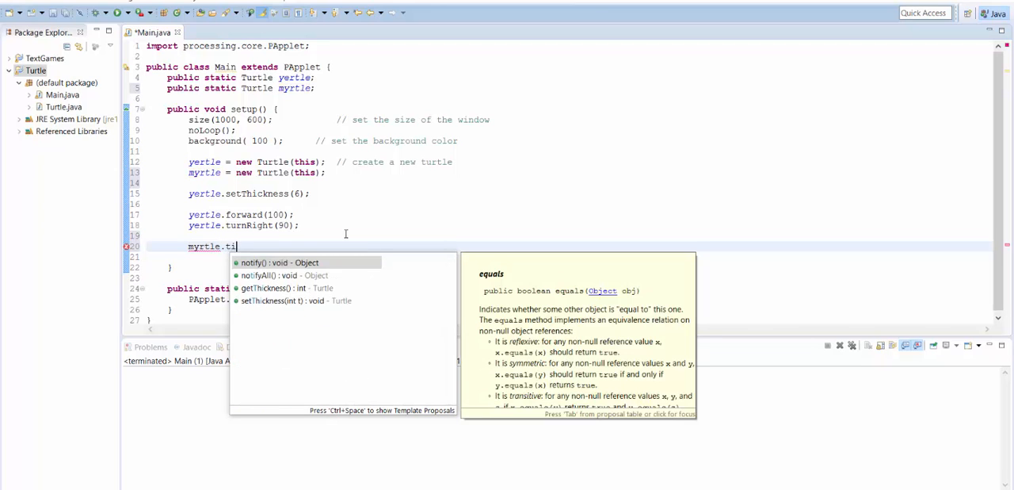
pyautogui.write('urnRight(160);')
pyautogui.click(568, 257)
pyautogui.write('myrtle.')
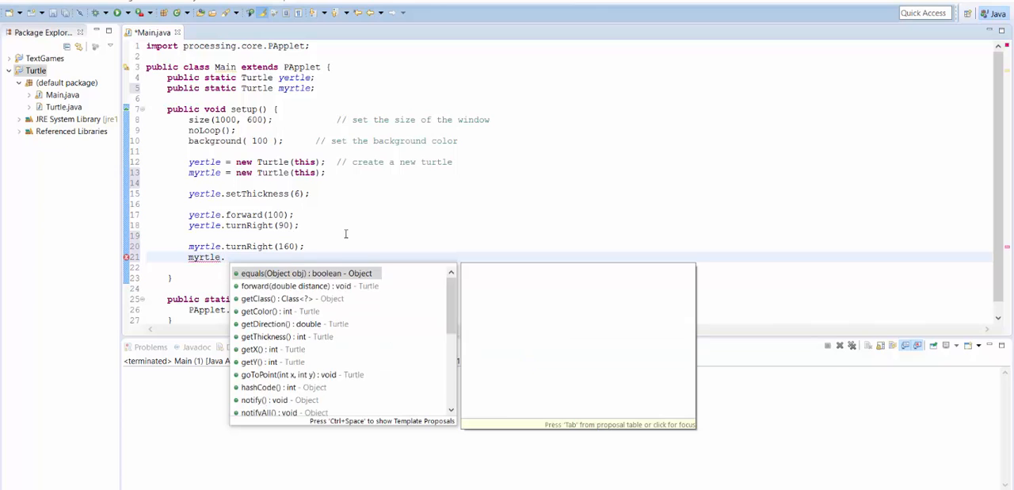
pyautogui.click(308, 286)
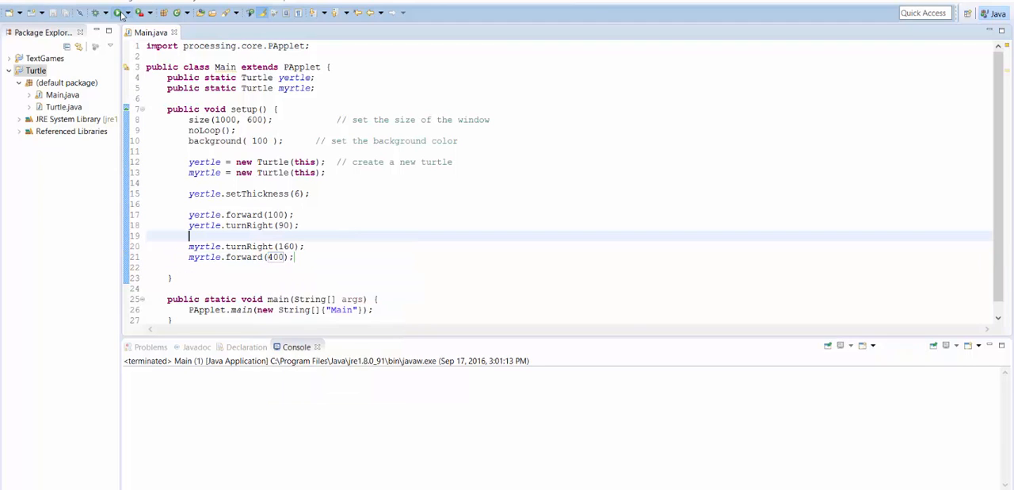
pyautogui.click(96, 12)
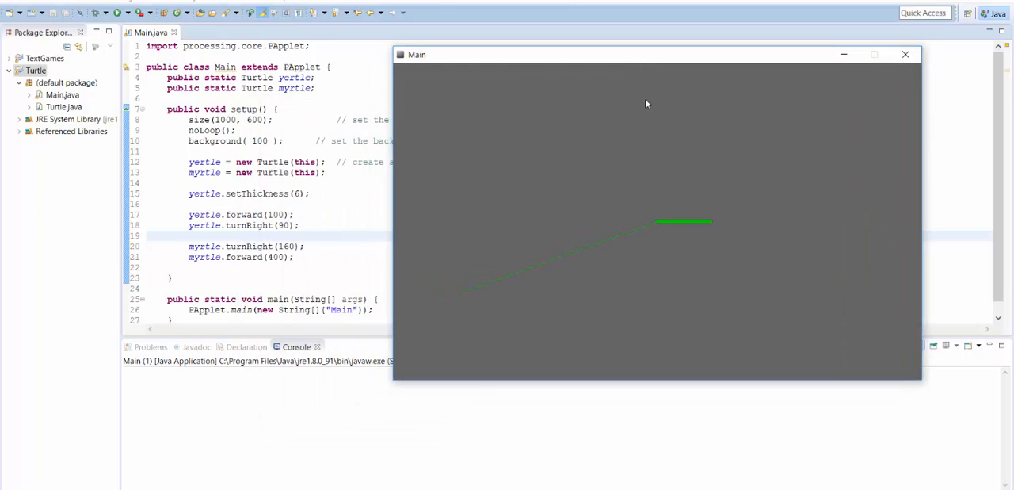
pyautogui.moveTo(707, 225)
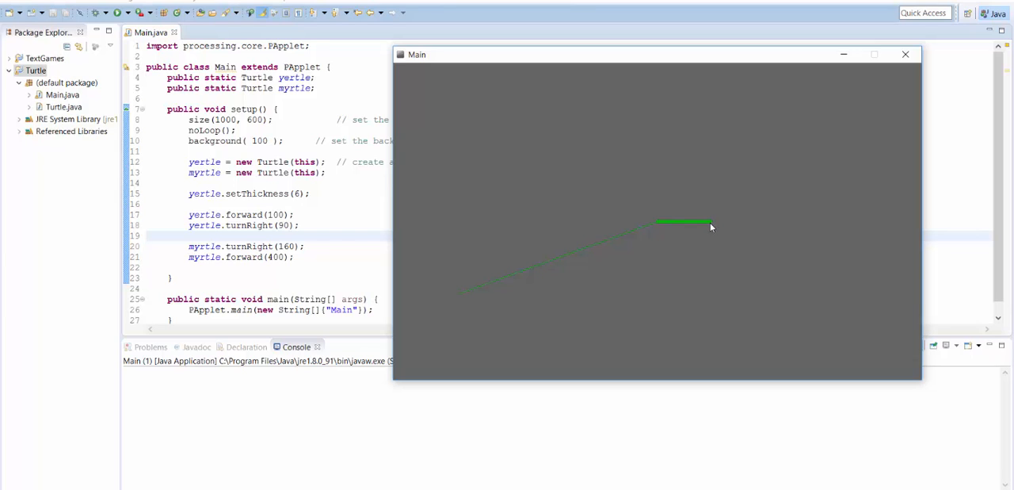
pyautogui.moveTo(706, 238)
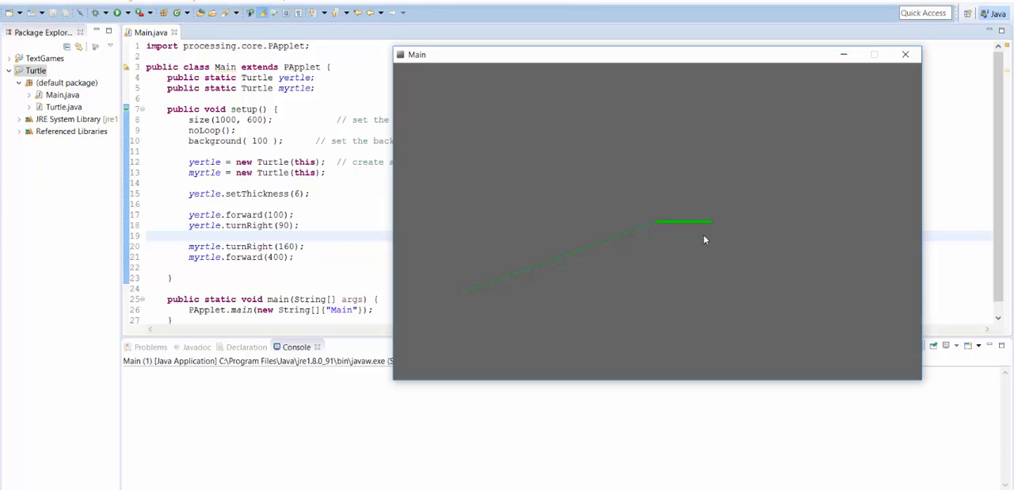
pyautogui.moveTo(686, 231)
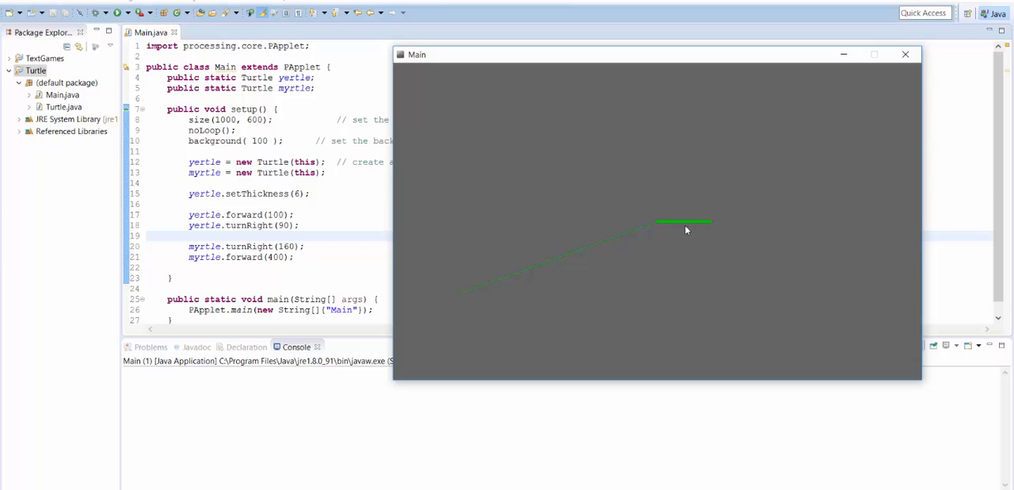
pyautogui.moveTo(658, 228)
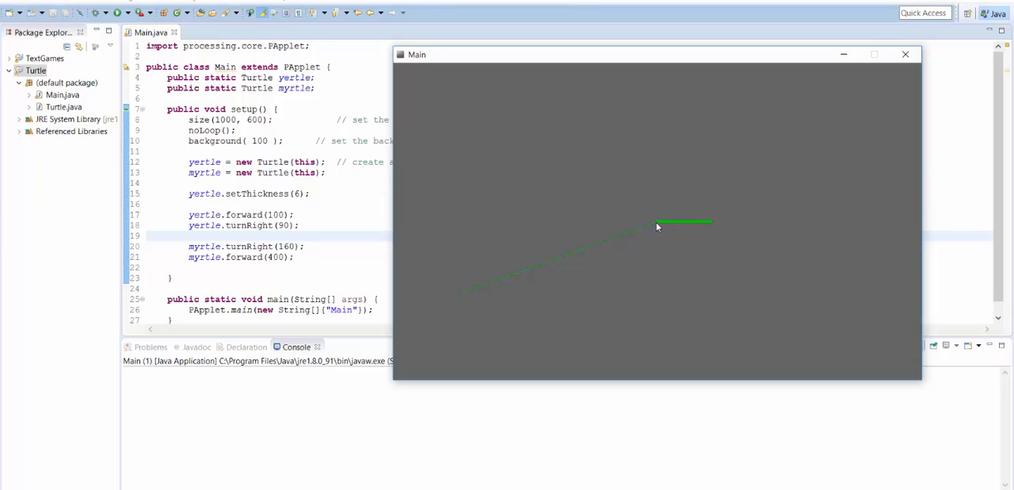
pyautogui.moveTo(662, 227)
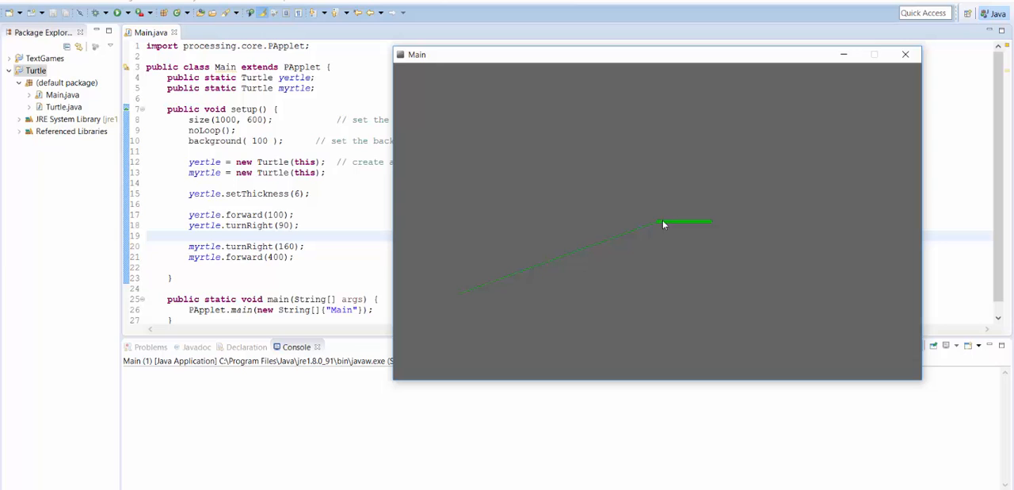
pyautogui.moveTo(662, 228)
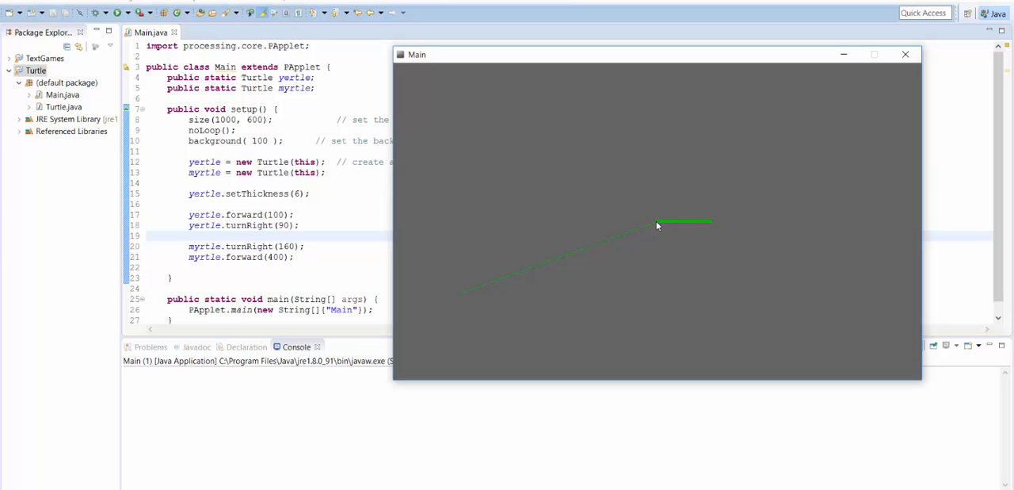
pyautogui.moveTo(471, 302)
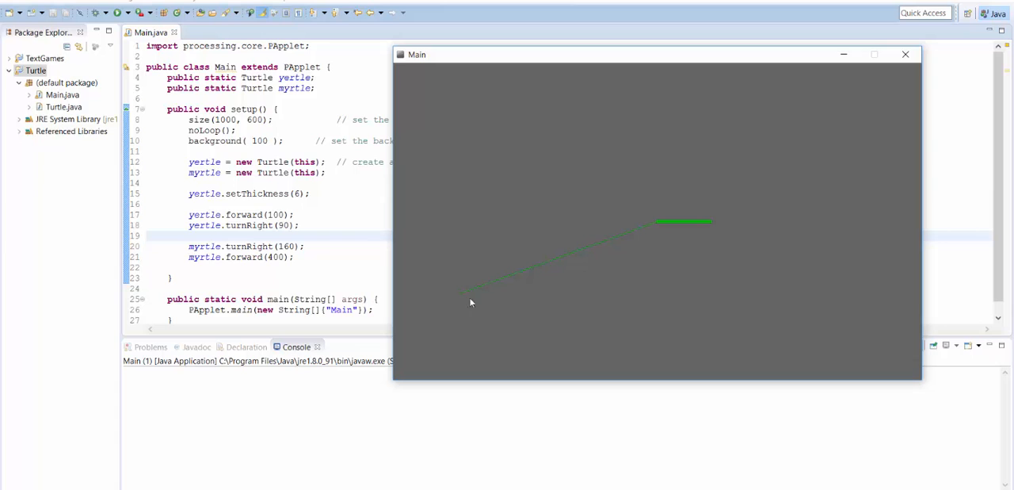
pyautogui.moveTo(907, 54)
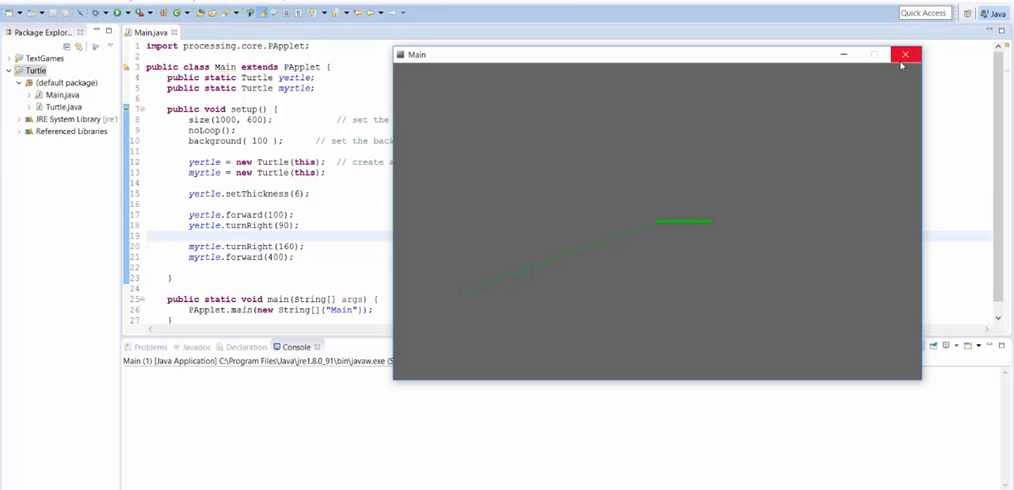
pyautogui.moveTo(767, 165)
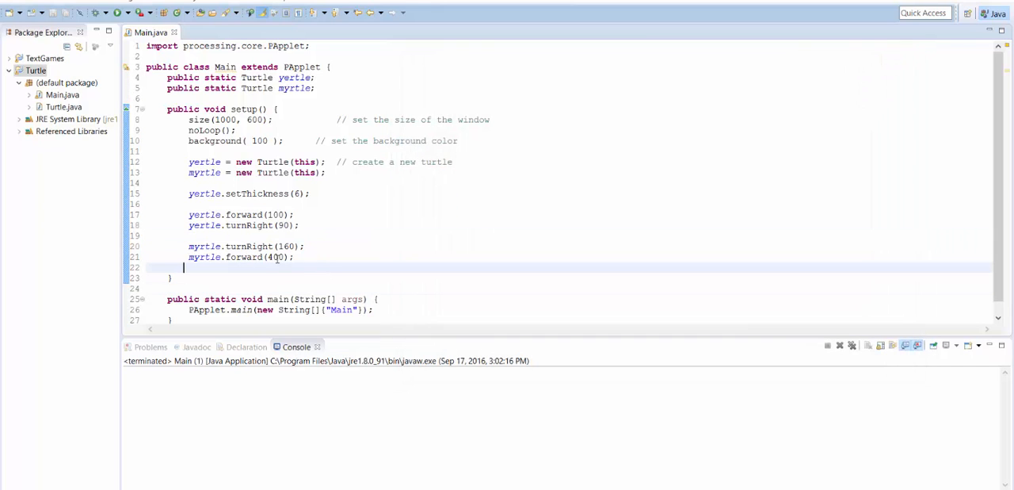
# Add int counter = 0; and wrap yertle's forward(100) and turnRight(90) in while (counter < 4)
pyautogui.click(330, 225)
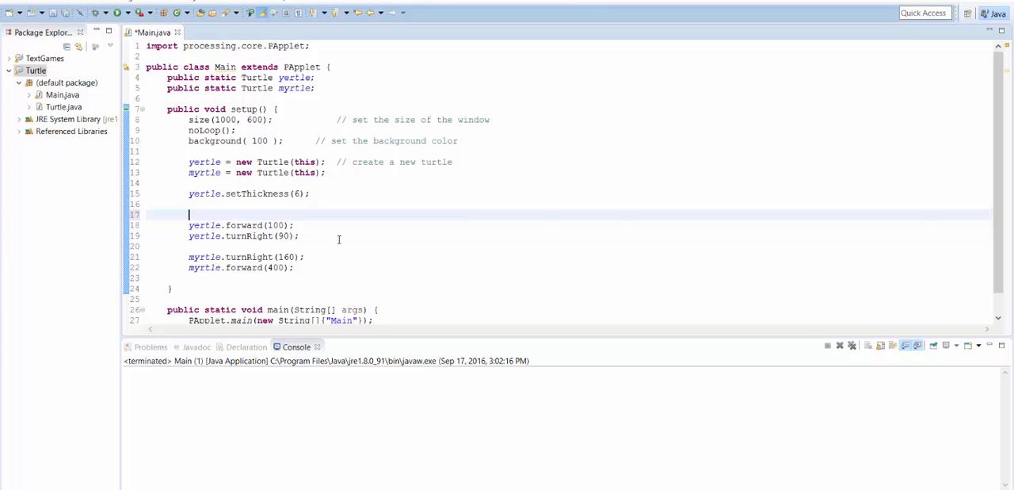
pyautogui.write('int counter = 0;')
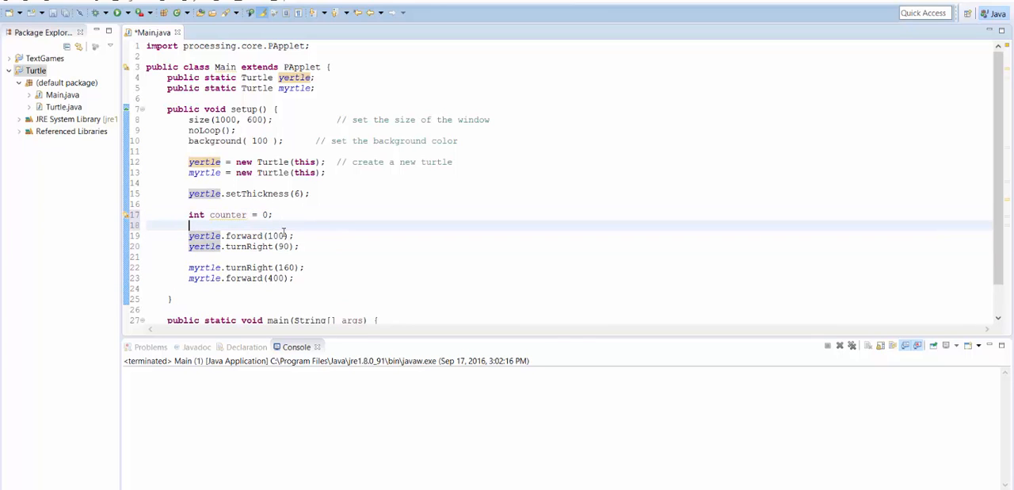
pyautogui.write('while ()')
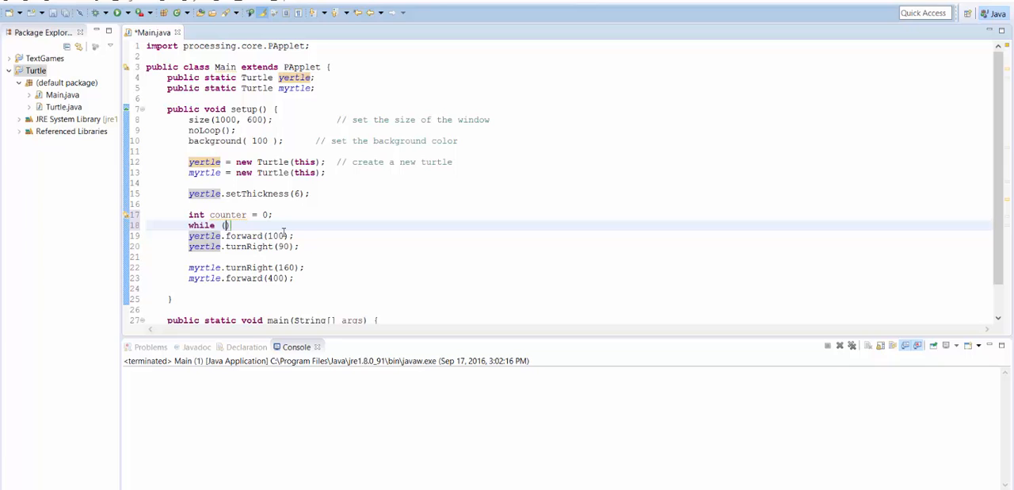
pyautogui.write('counter < 4')
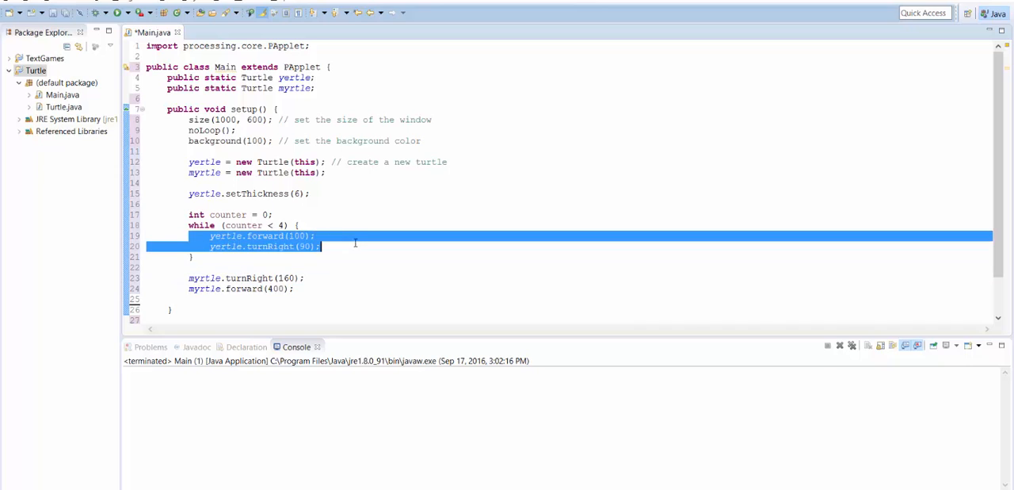
pyautogui.click(355, 247)
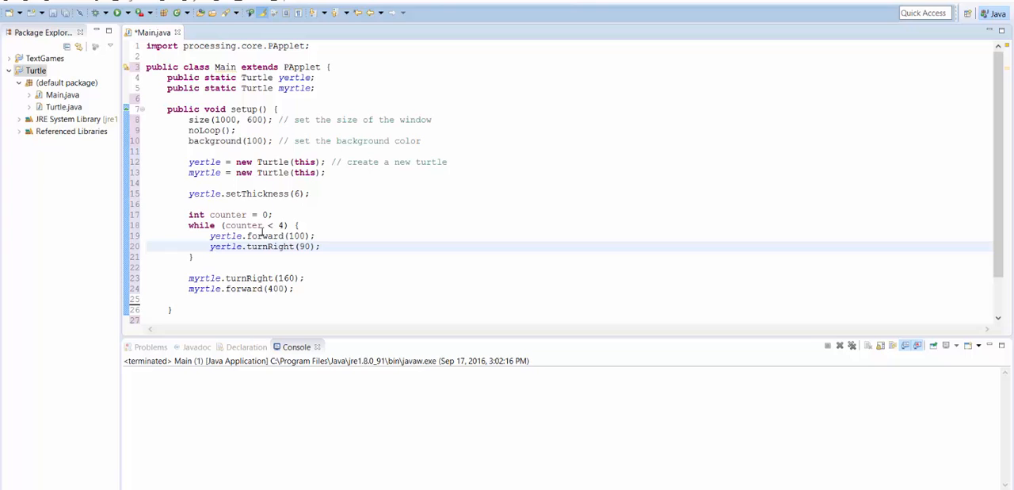
# Review the loop and highlight its condition counter < 4
pyautogui.doubleClick(244, 225)
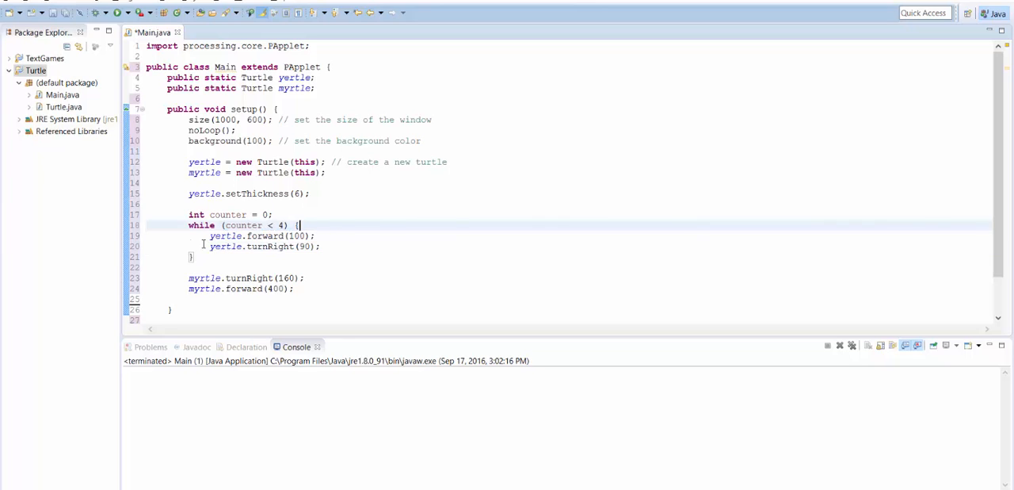
pyautogui.click(159, 266)
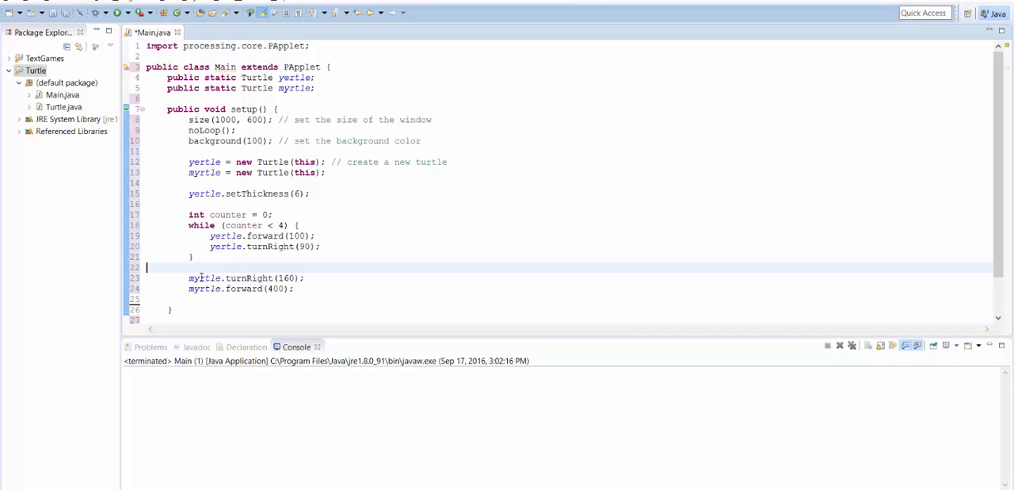
pyautogui.moveTo(230, 263)
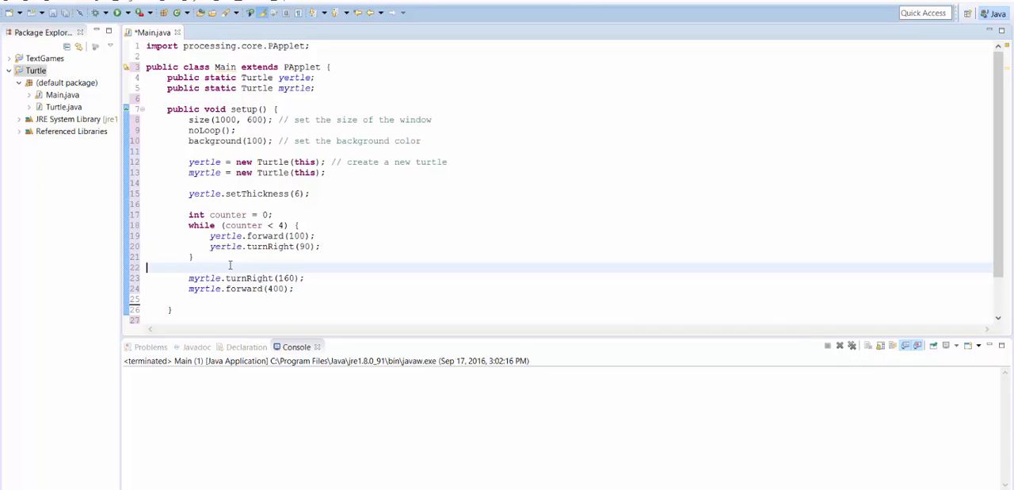
pyautogui.doubleClick(228, 214)
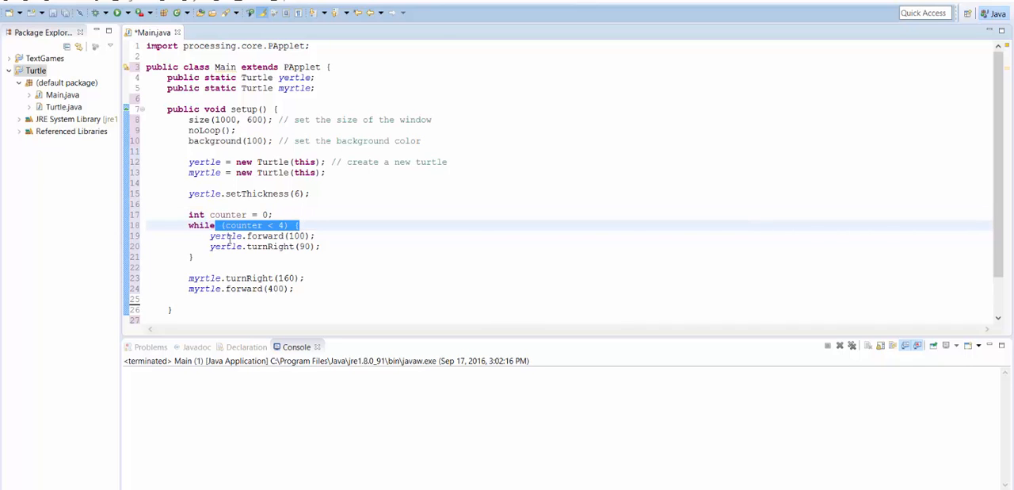
pyautogui.moveTo(209, 236); pyautogui.dragTo(320, 246)
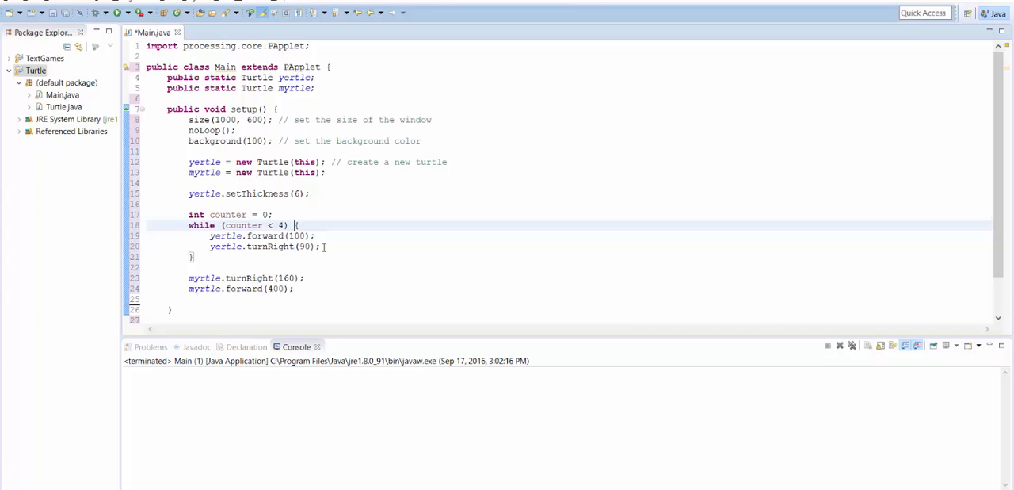
# Add counter = counter + 1; at the loop's end and run to see yertle's green square
pyautogui.write('counter =')
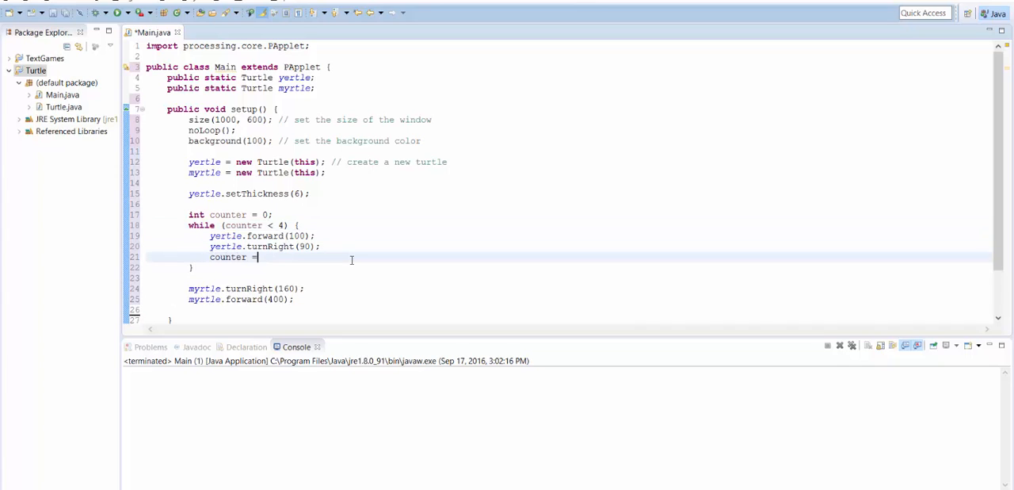
pyautogui.write('counter + 1;')
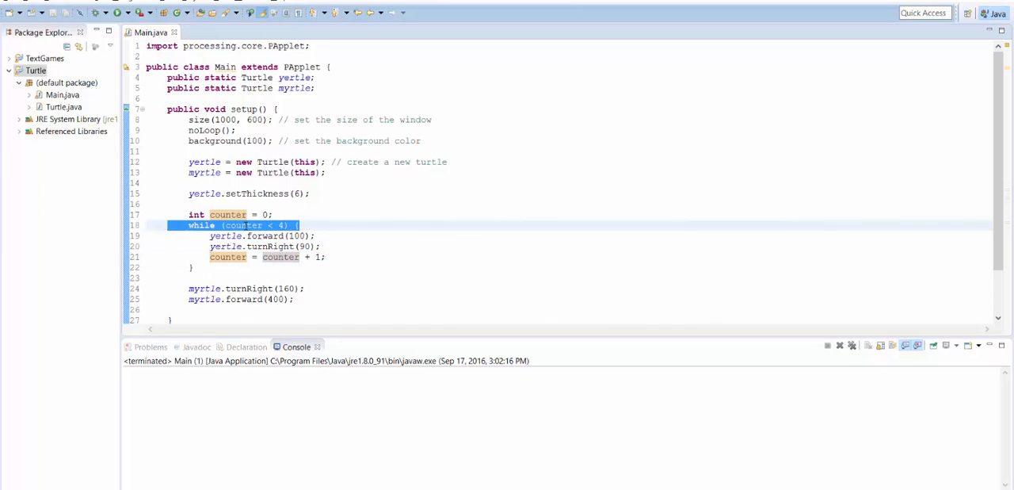
pyautogui.click(241, 225)
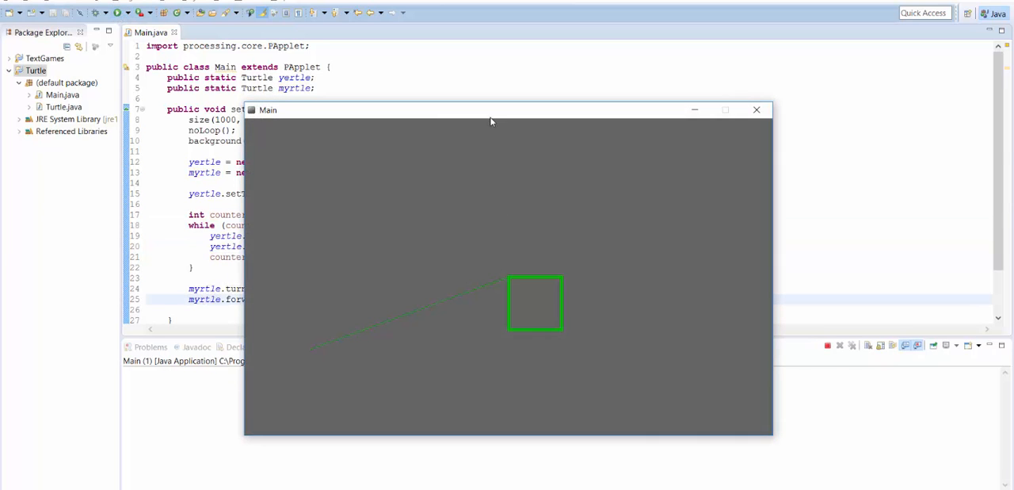
pyautogui.moveTo(491, 109); pyautogui.dragTo(669, 43)
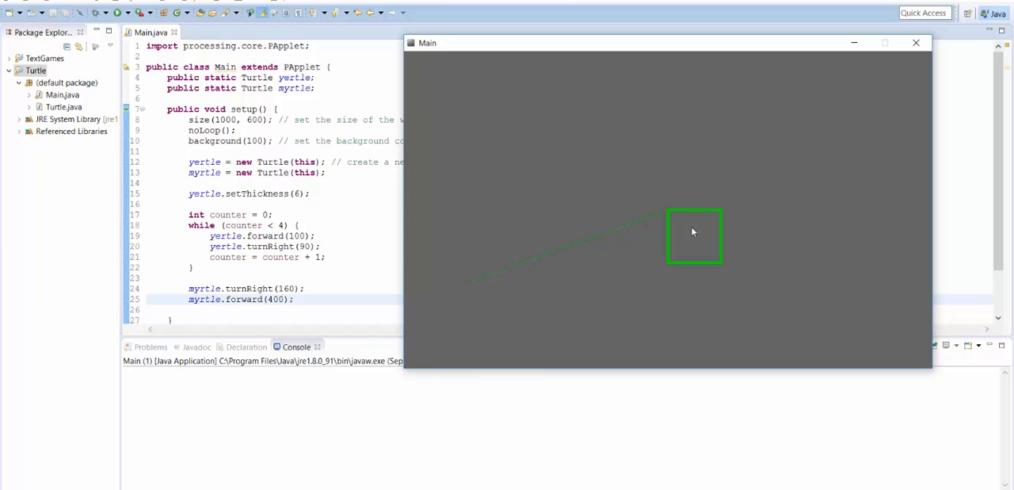
pyautogui.moveTo(723, 216)
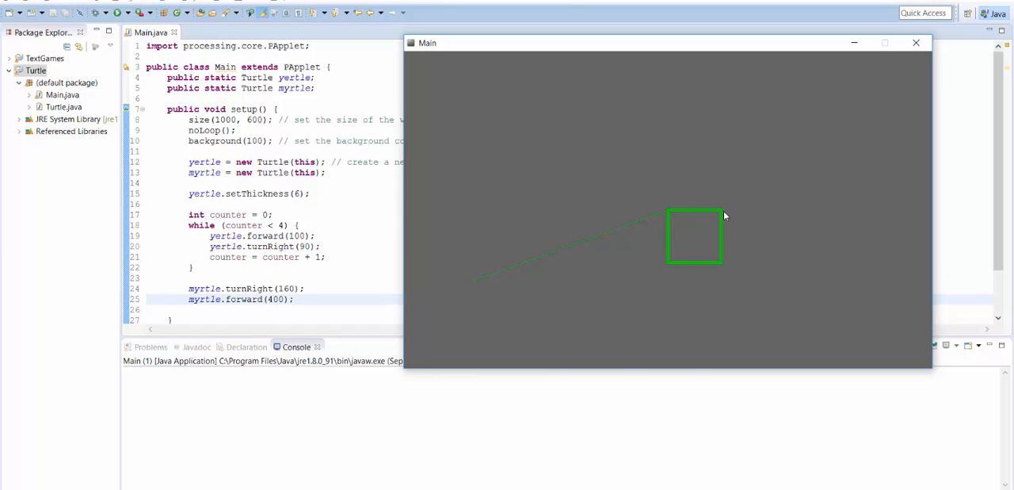
pyautogui.moveTo(713, 215)
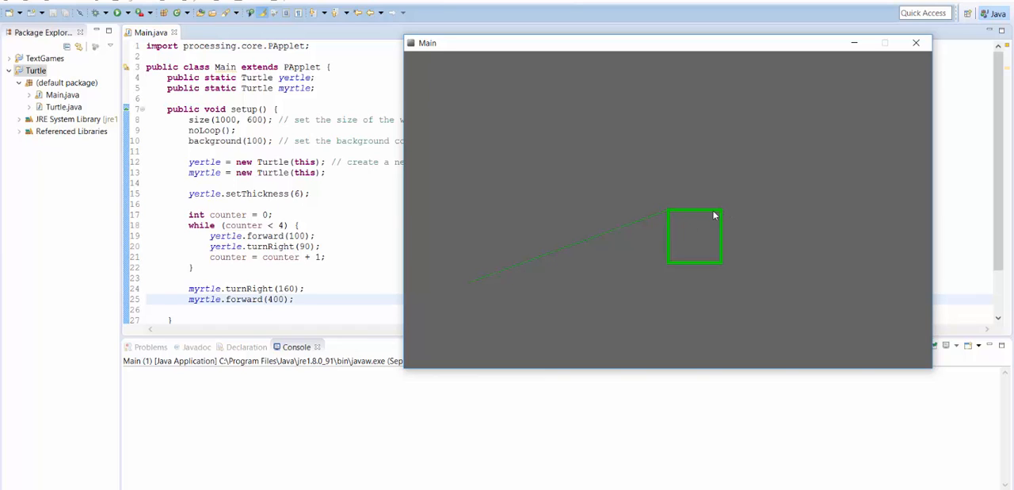
pyautogui.moveTo(638, 178)
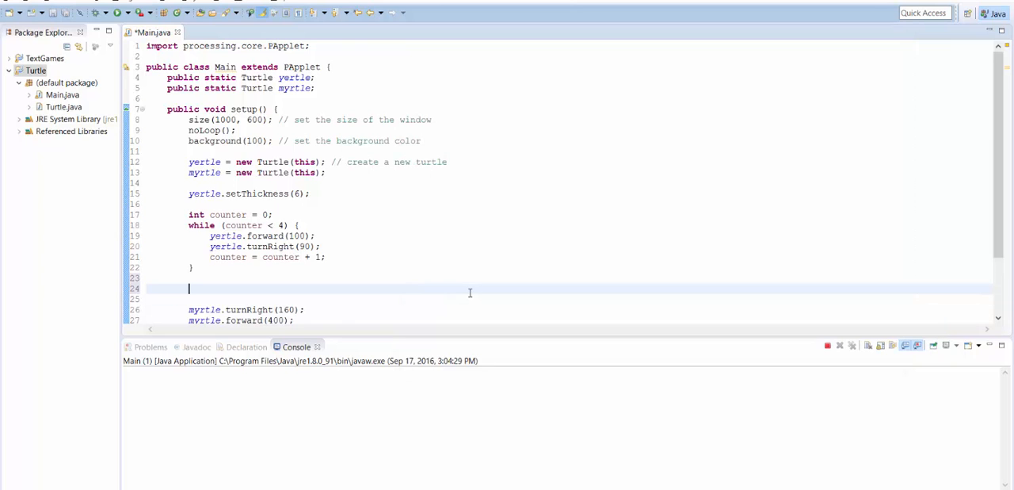
# Add myrtle.setColor(color(255, 0, 0)); above myrtle.turnRight(160)
pyautogui.scroll(-3)
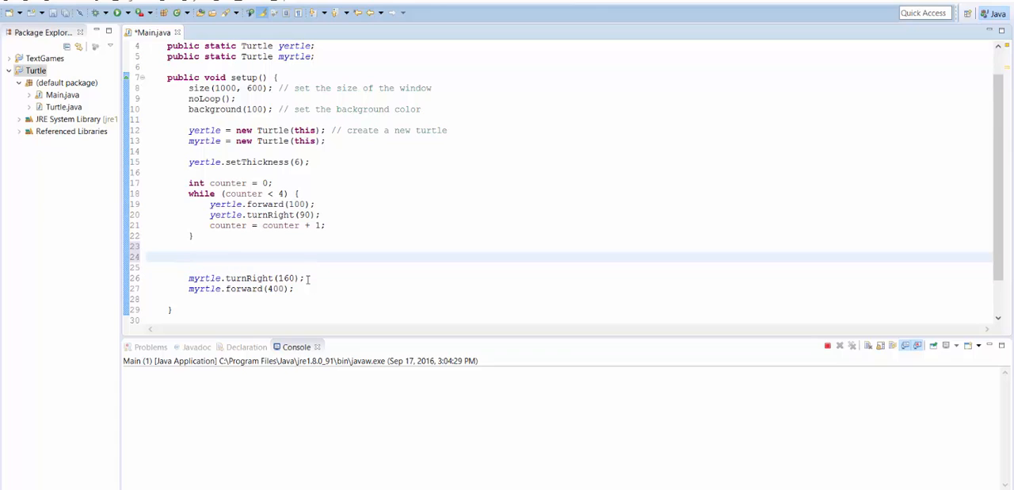
pyautogui.write('myrtle.')
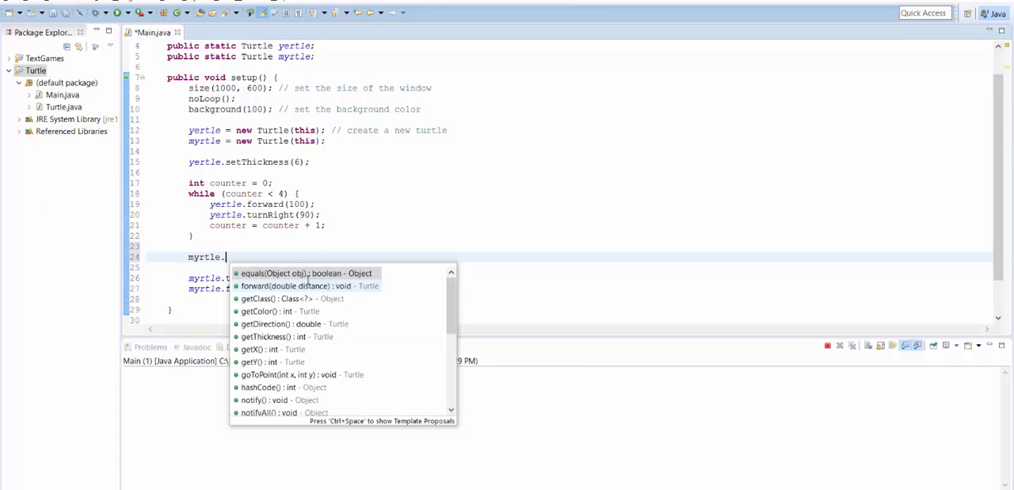
pyautogui.write('setColor();')
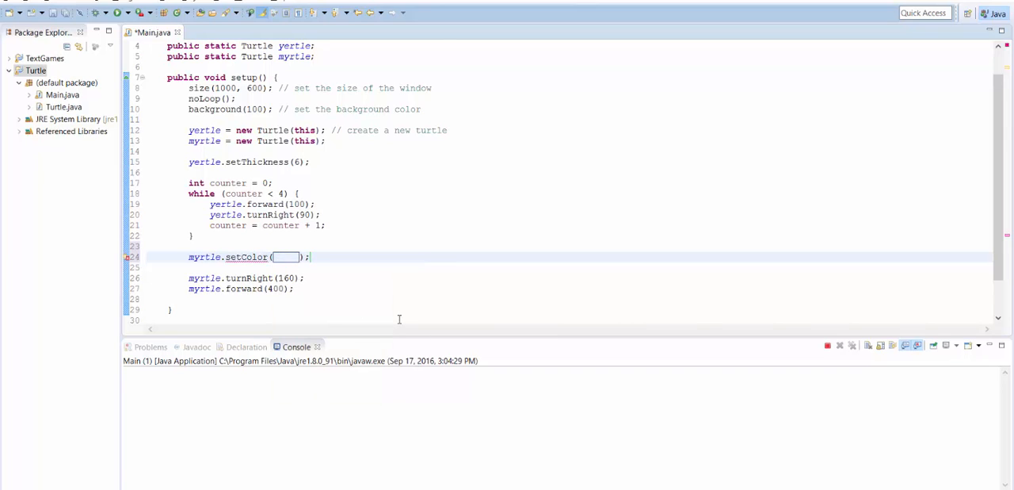
pyautogui.write('color()')
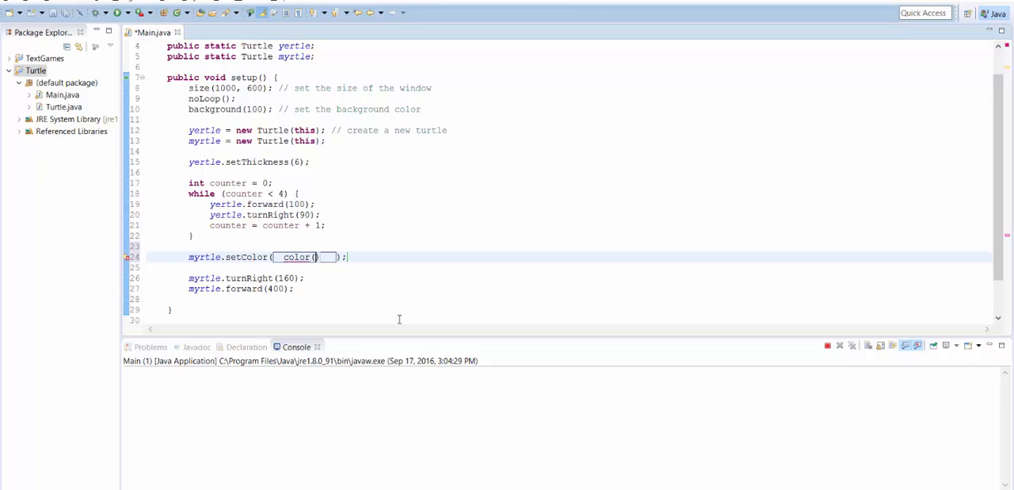
pyautogui.write('255, 0, 0')
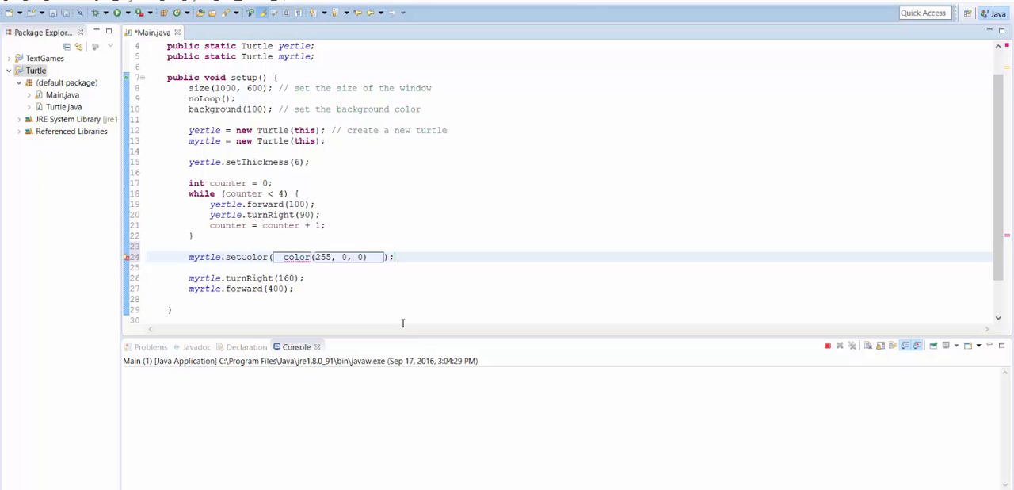
pyautogui.doubleClick(295, 253)
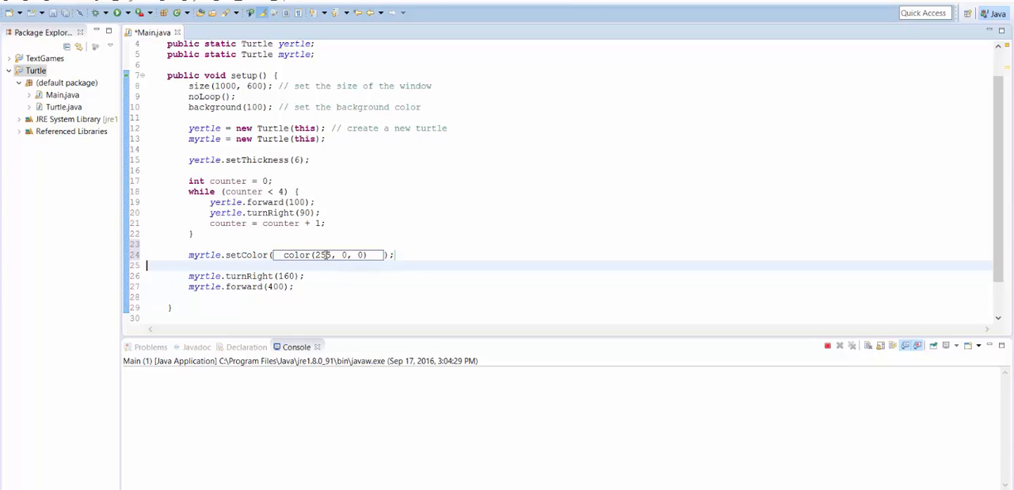
pyautogui.doubleClick(323, 254)
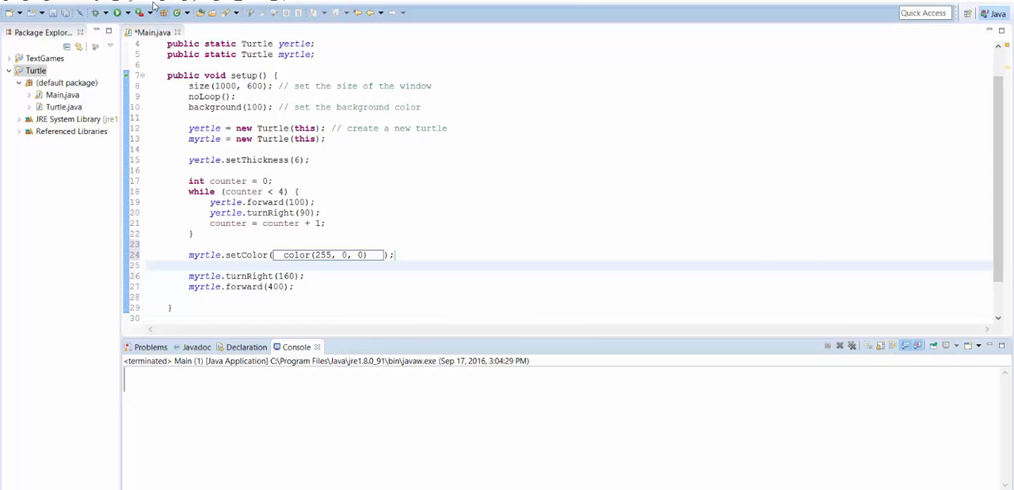
# Run the program to see myrtle's red line, then close the sketch window
pyautogui.click(116, 13)
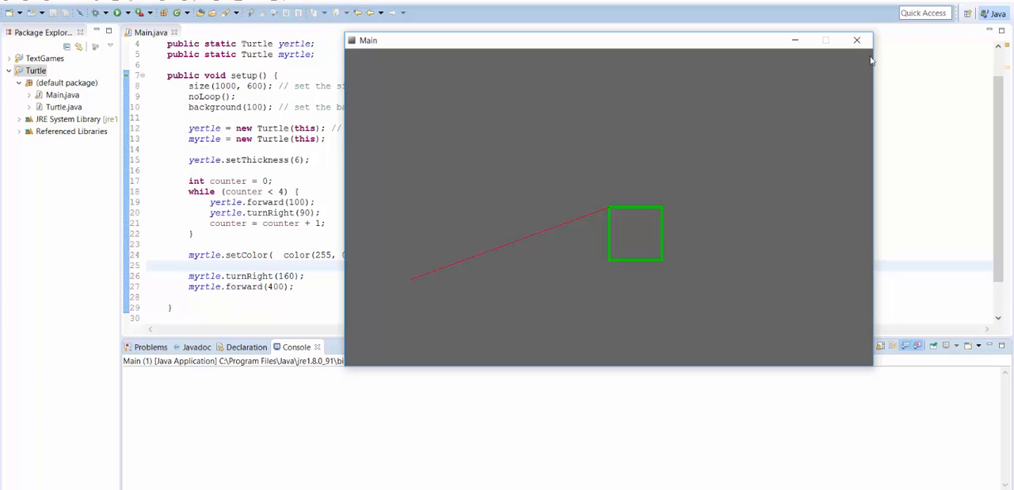
pyautogui.click(855, 39)
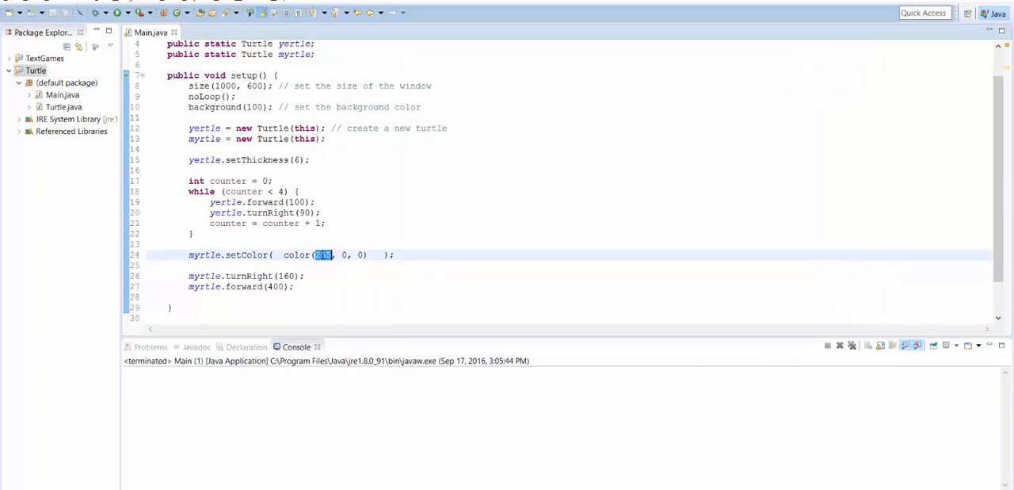
# Change myrtle's colour to color(200, 100, 22), run to see the orange-brown line, and close the sketch
pyautogui.write('200')
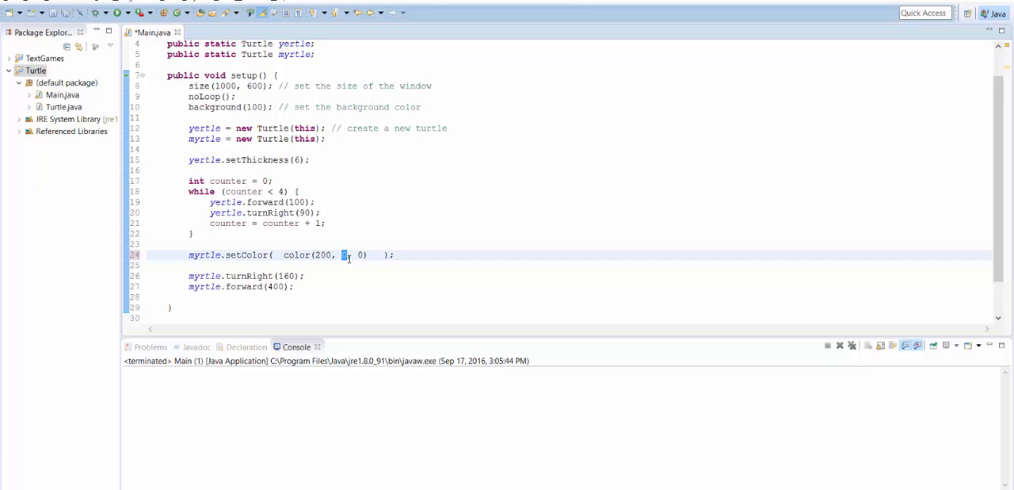
pyautogui.write('100')
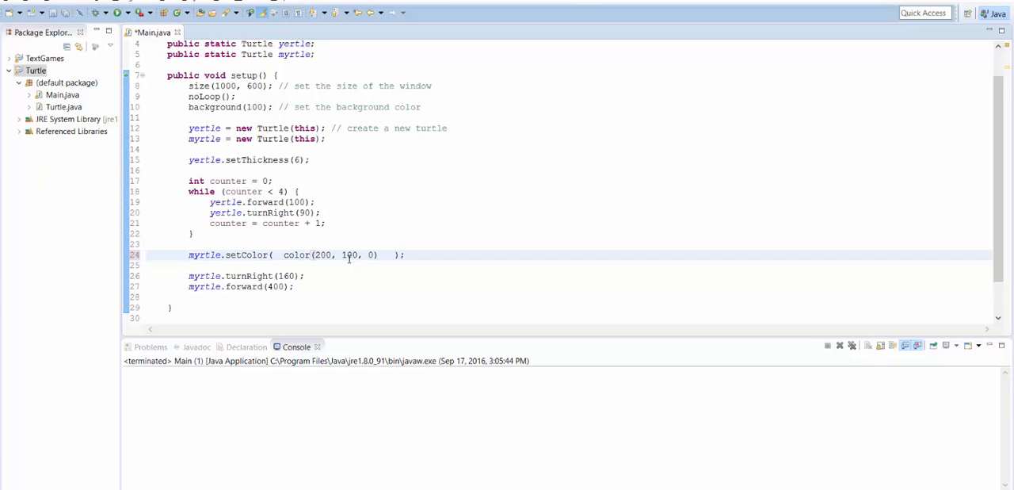
pyautogui.write('22')
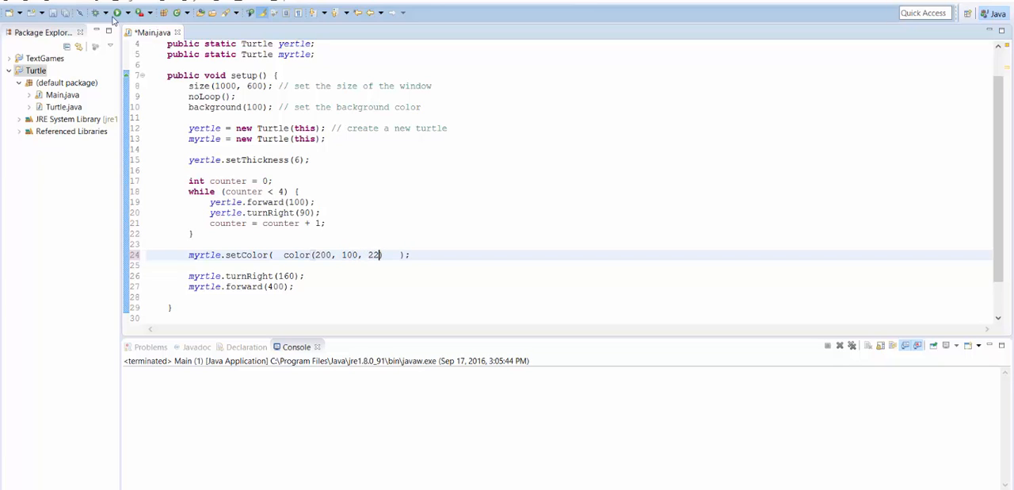
pyautogui.click(96, 13)
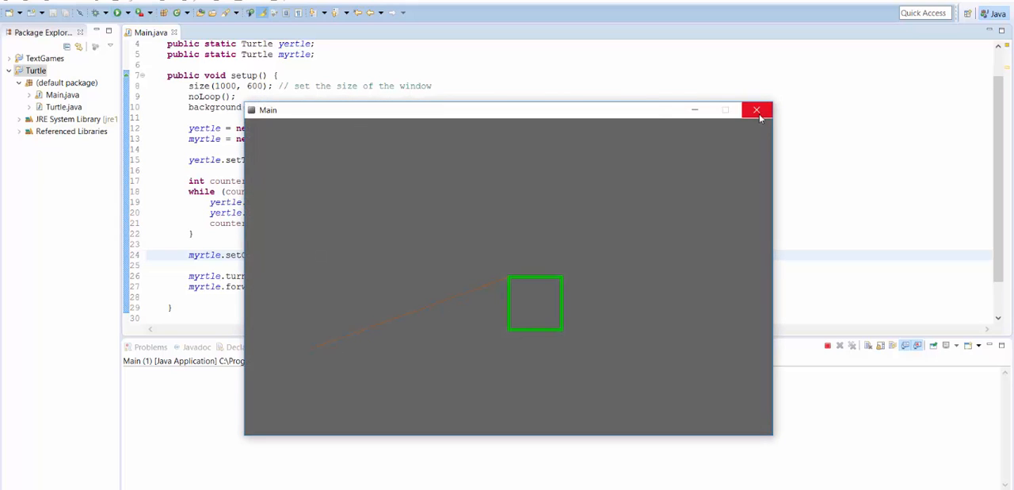
pyautogui.click(756, 110)
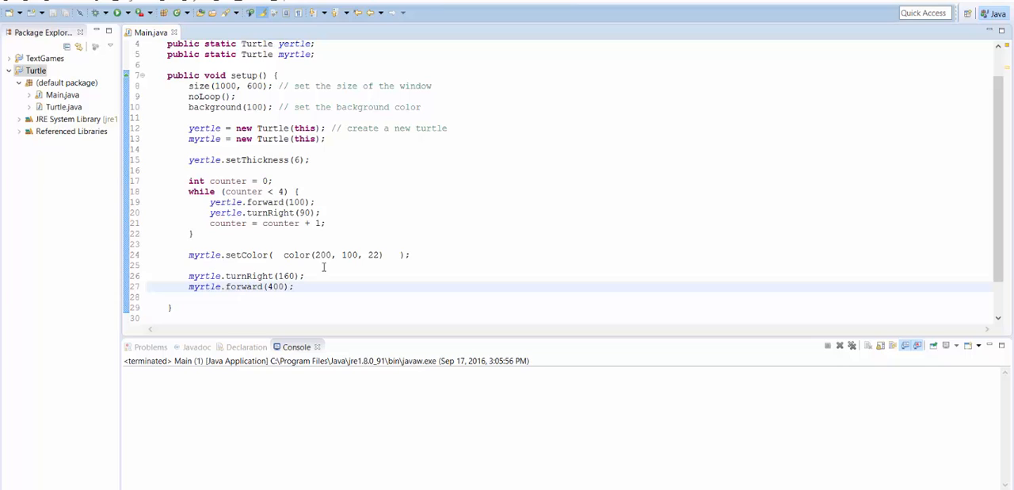
# Replace the first colour argument 200 with 255, giving color(255, 100, 22)
pyautogui.doubleClick(321, 253)
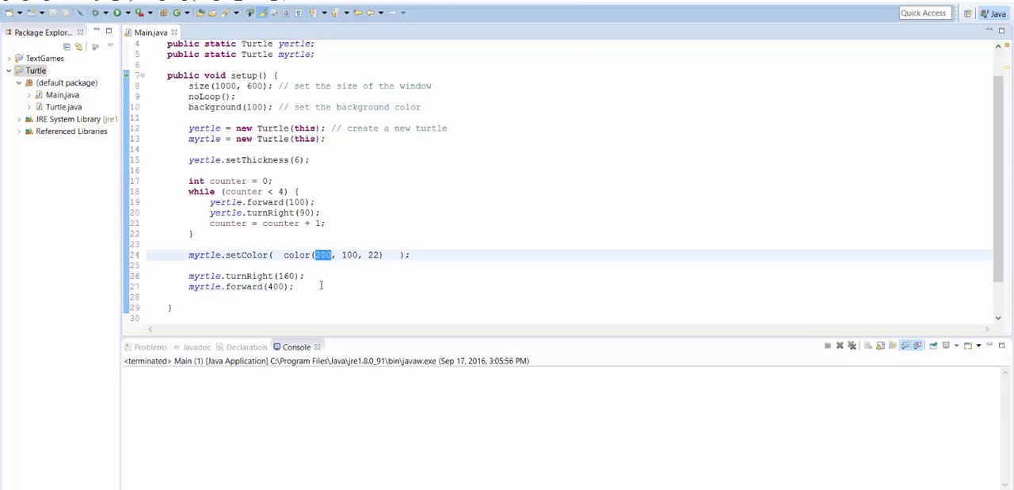
pyautogui.write('0')
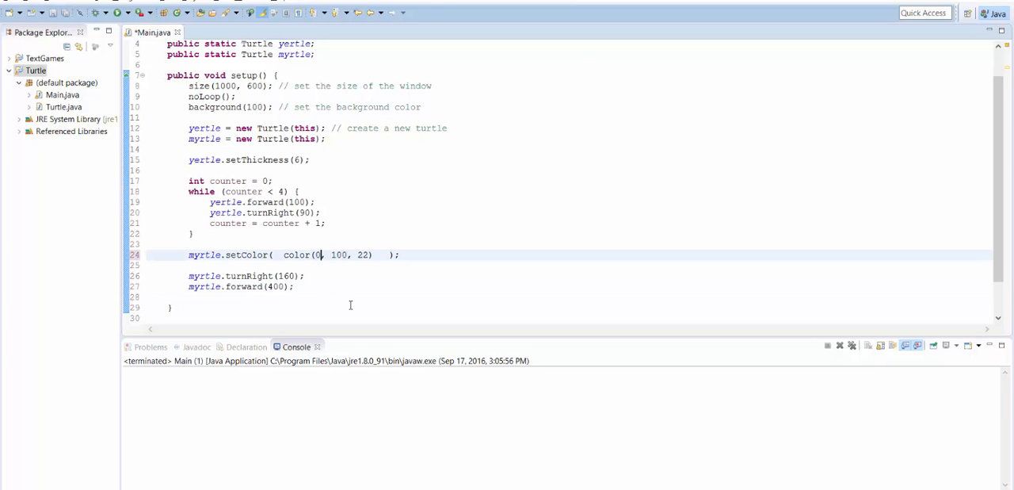
pyautogui.write('255')
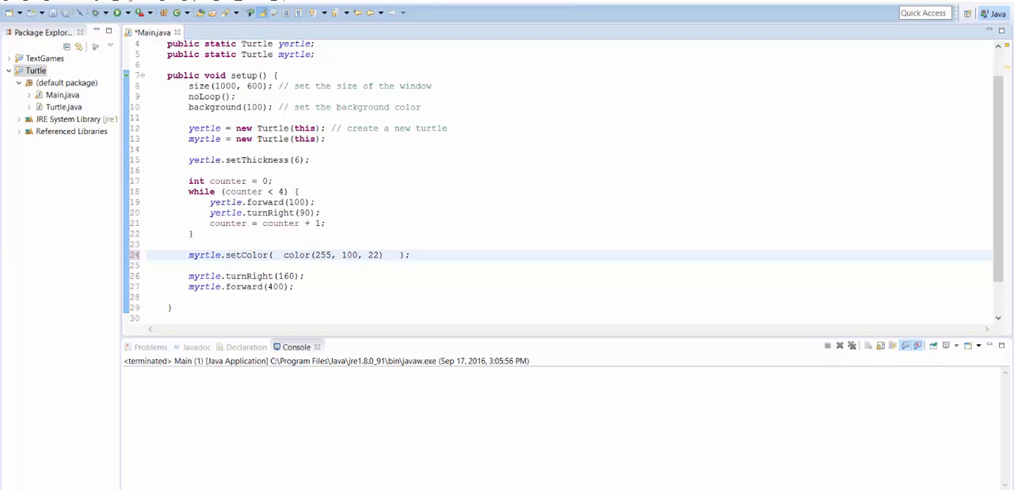